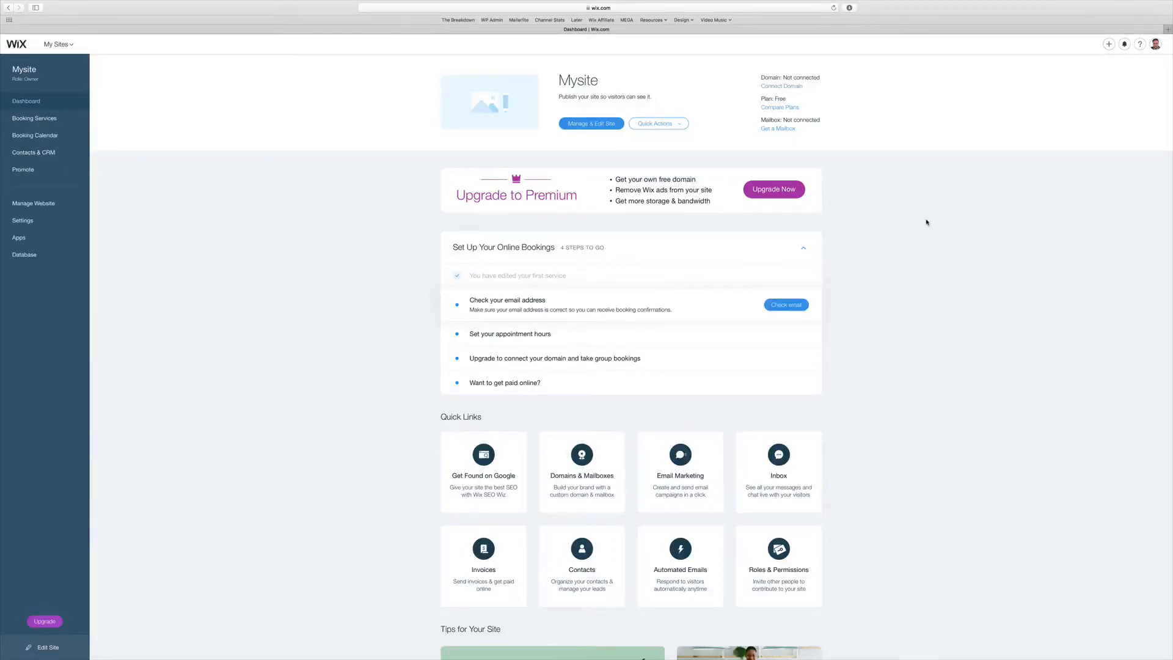
mouse_move(909, 219)
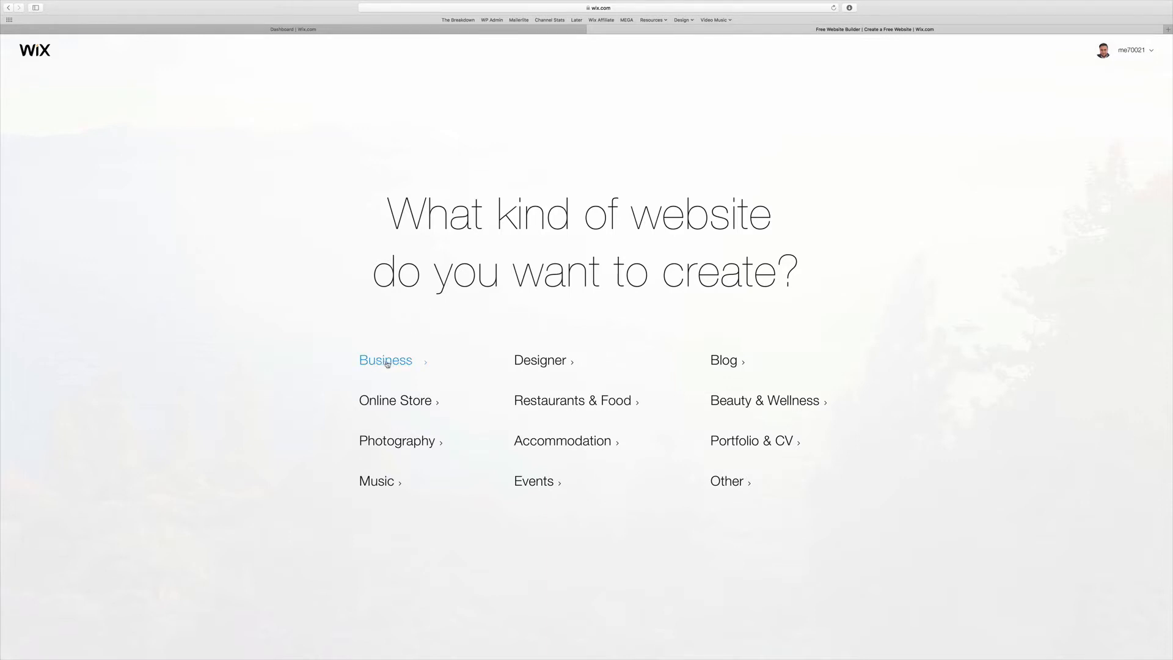
Choose a Business website and start from a ready-made template
left_click(386, 360)
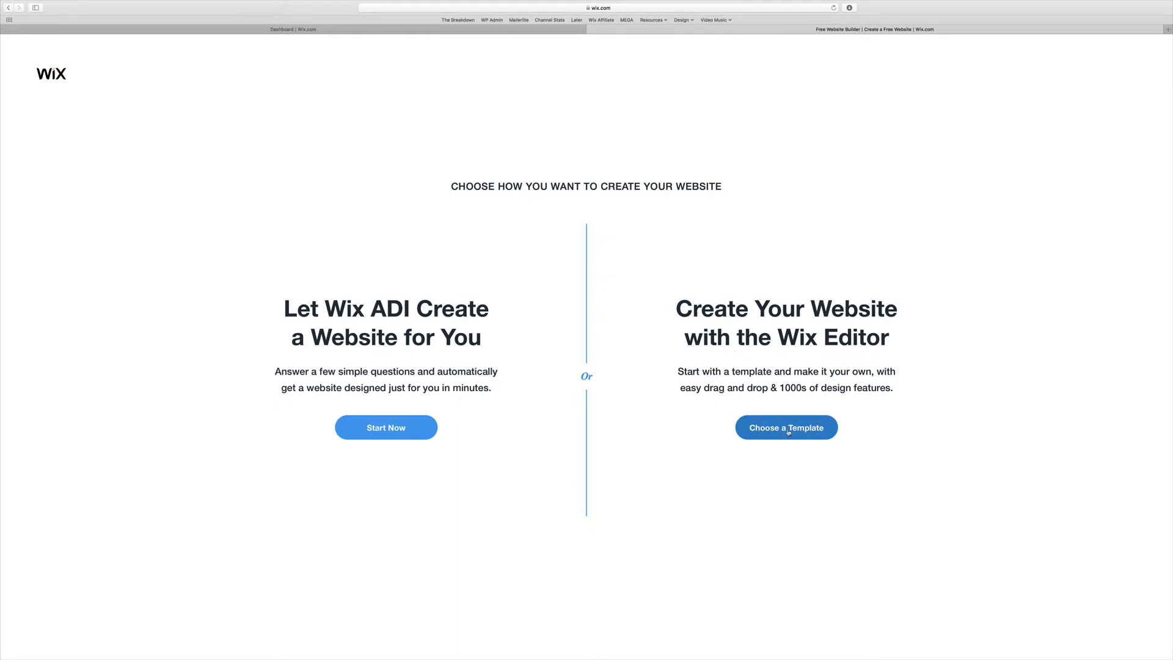
left_click(786, 428)
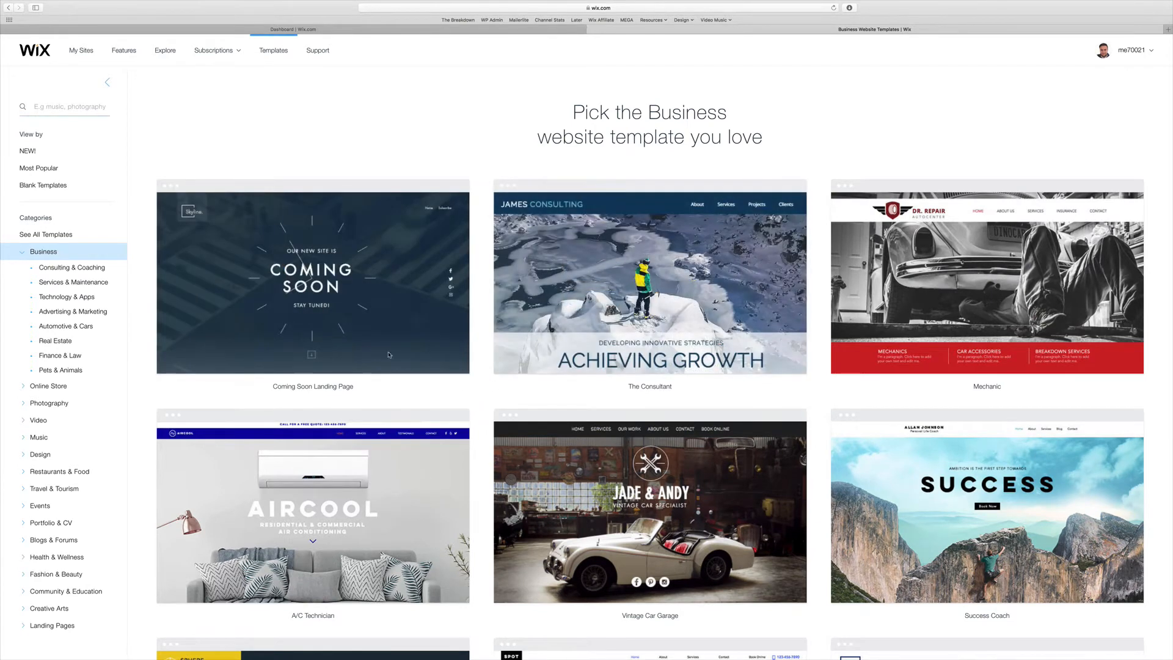
mouse_move(312, 280)
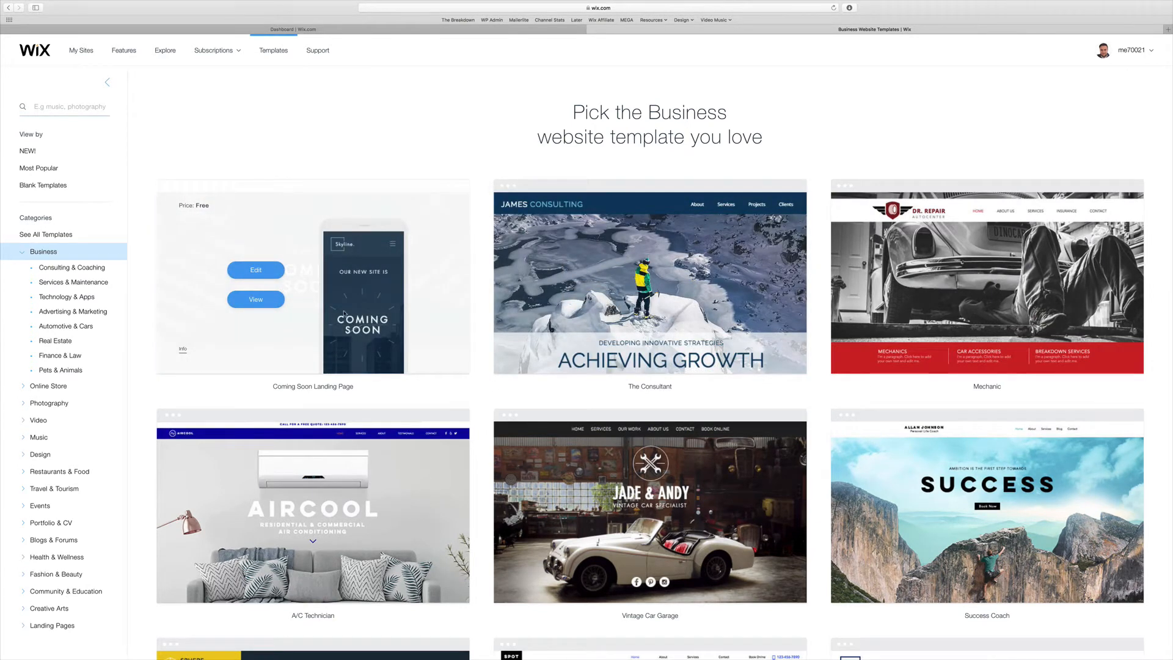
Browse the Business templates and switch to the Landing Pages category
scroll("down", 3)
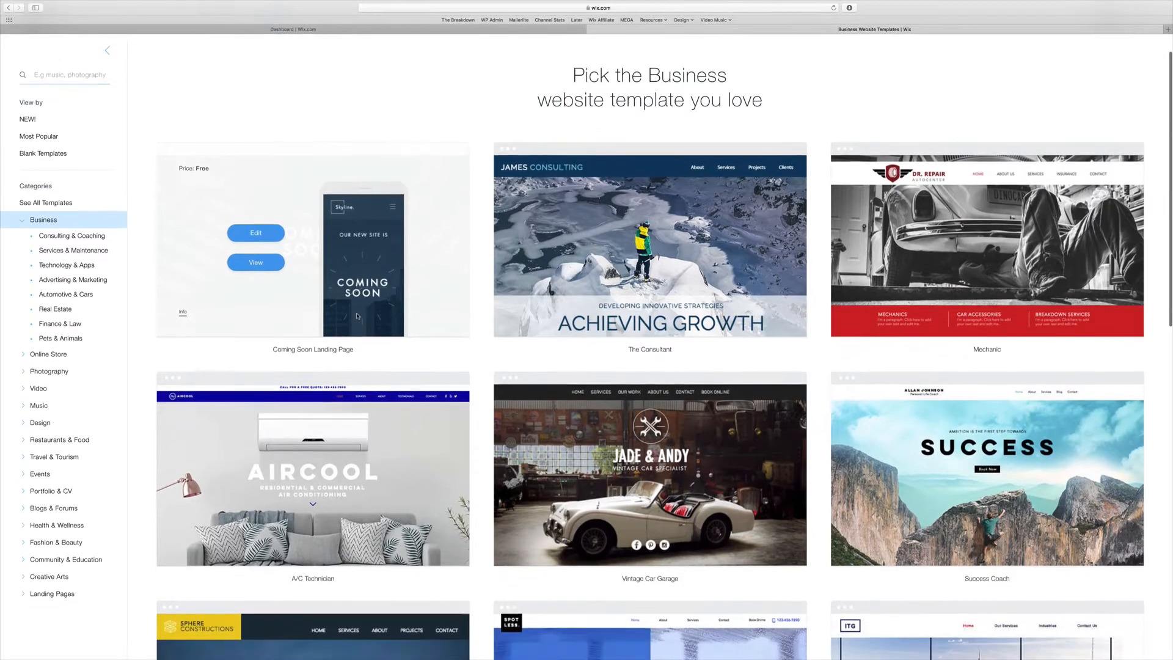
scroll("down", 3)
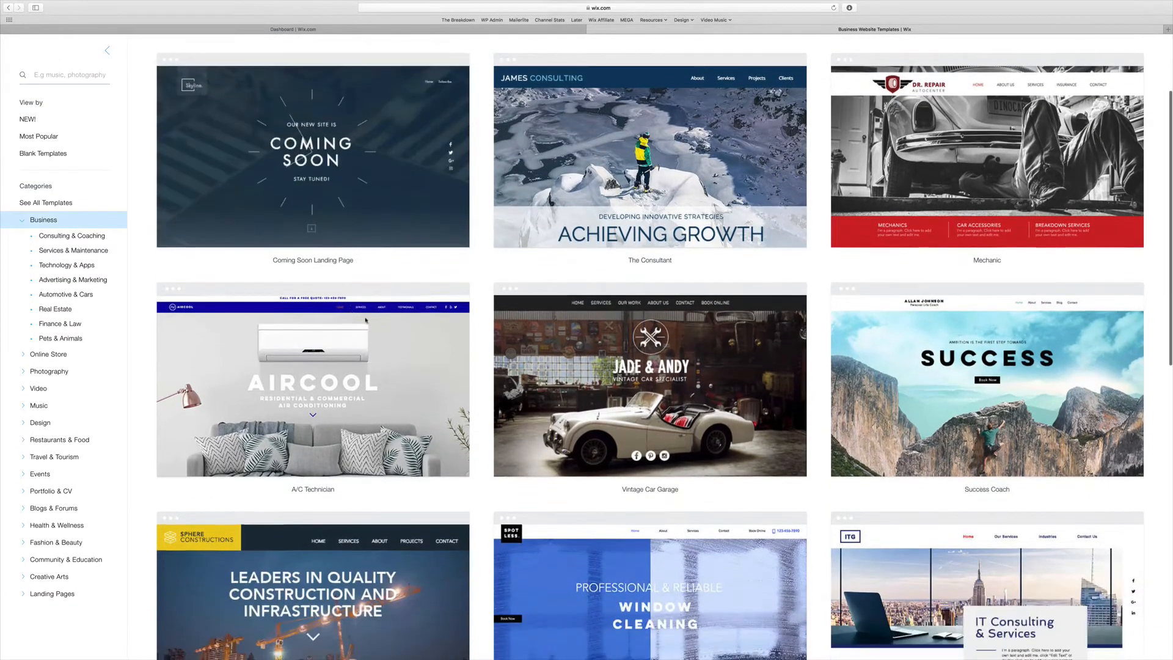
scroll("down", 3)
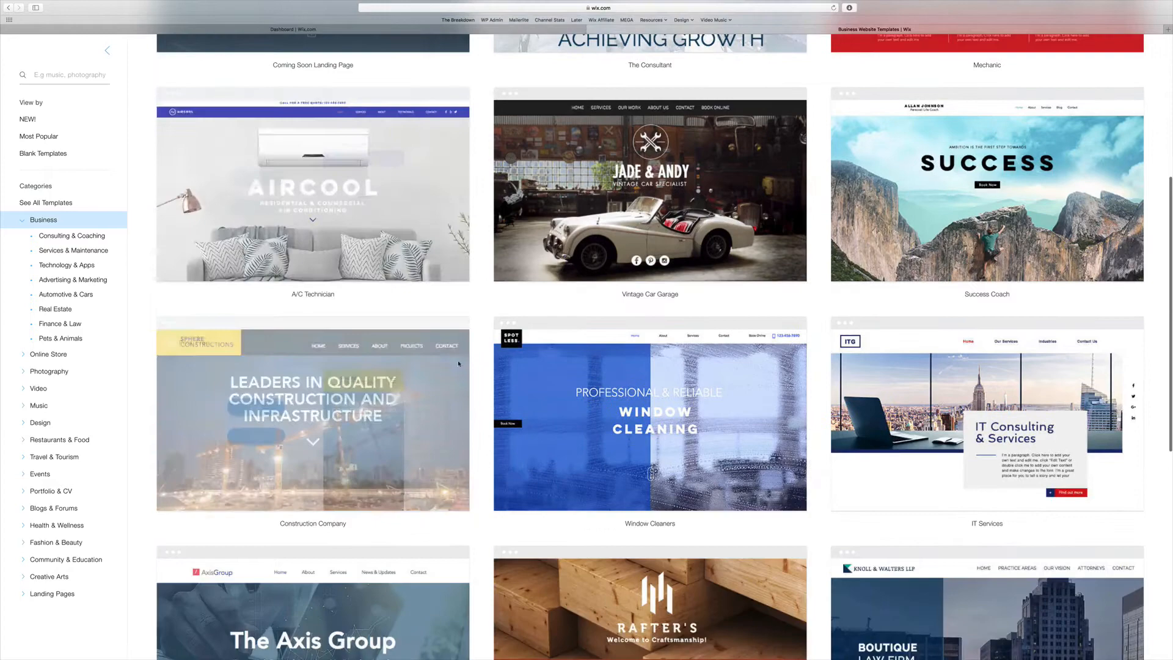
scroll("down", 3)
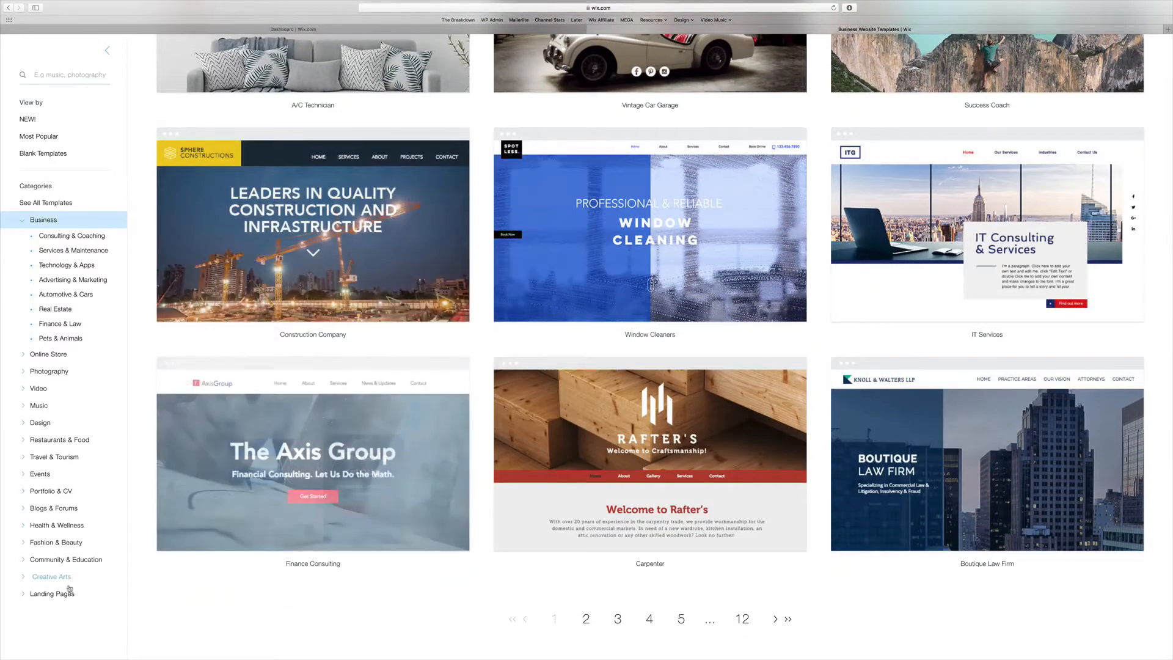
left_click(51, 593)
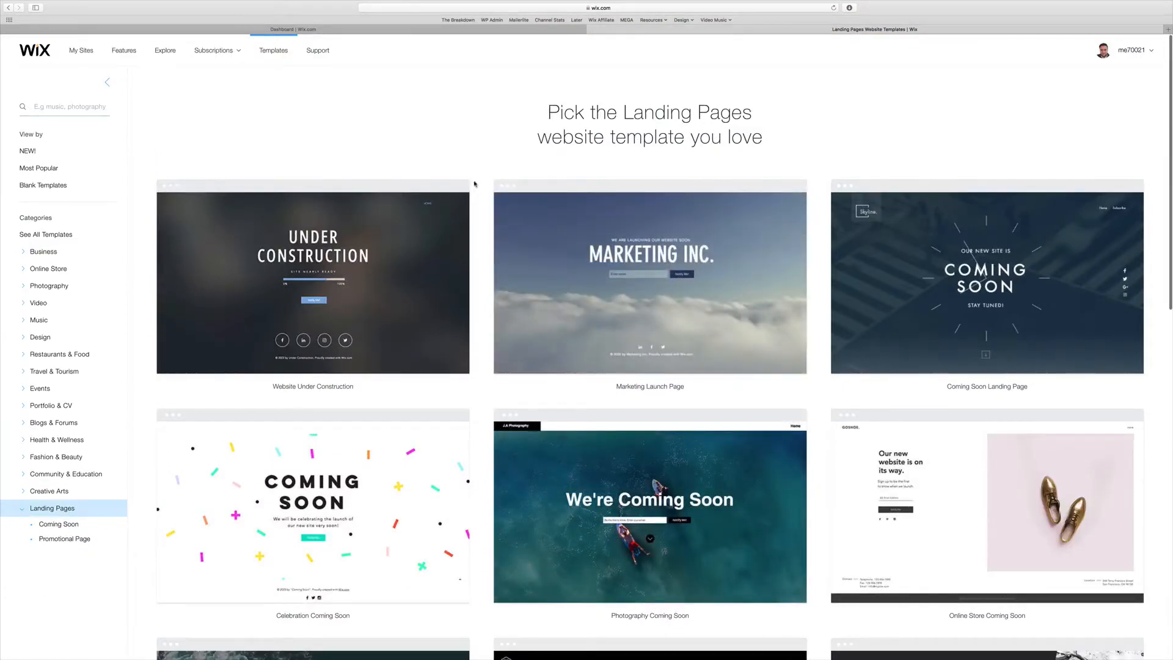
Scroll through the Landing Pages templates toward page 2 with Start Up and App Landing Page
scroll("down", 3)
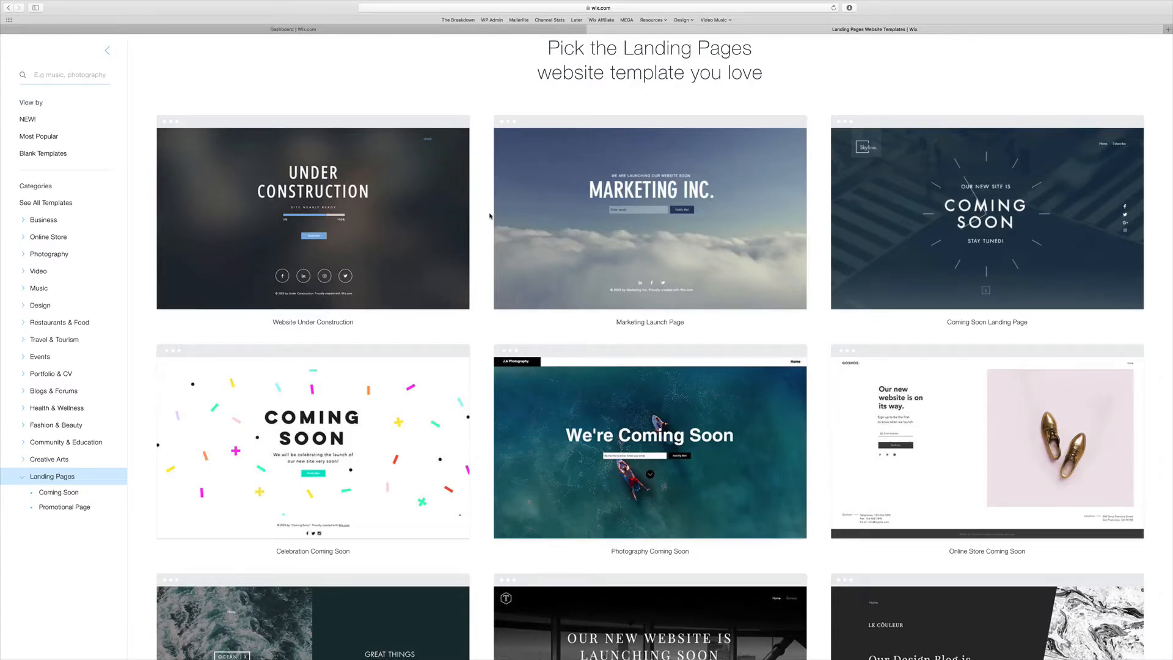
scroll("down", 3)
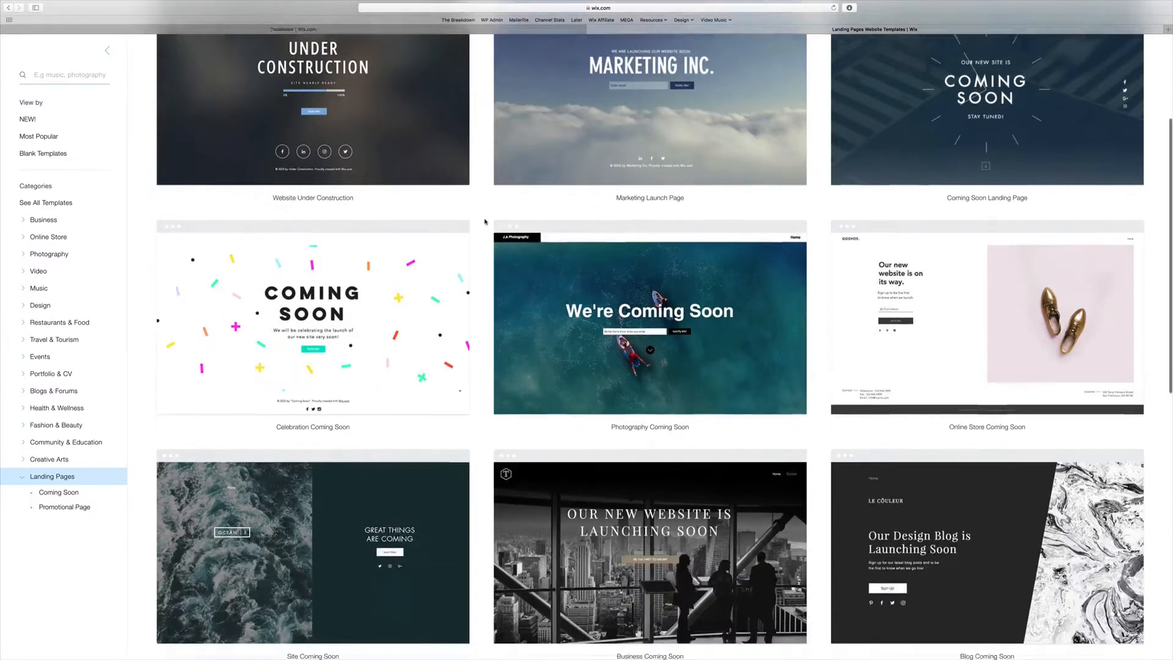
scroll("down", 3)
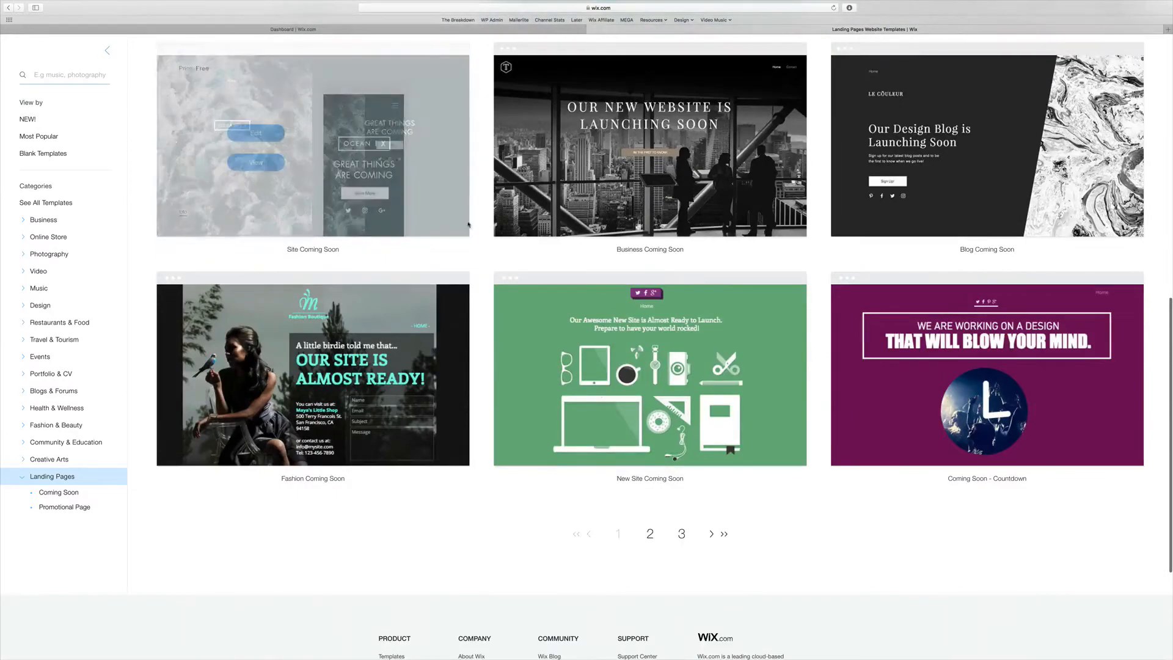
scroll("down", 3)
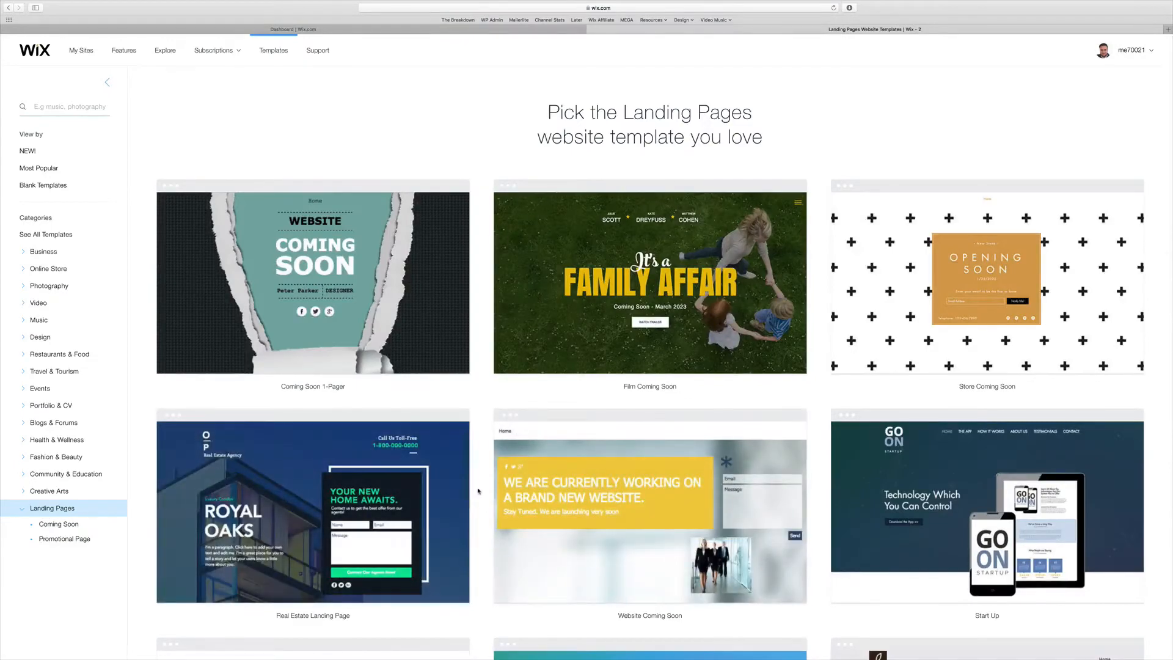
scroll("down", 3)
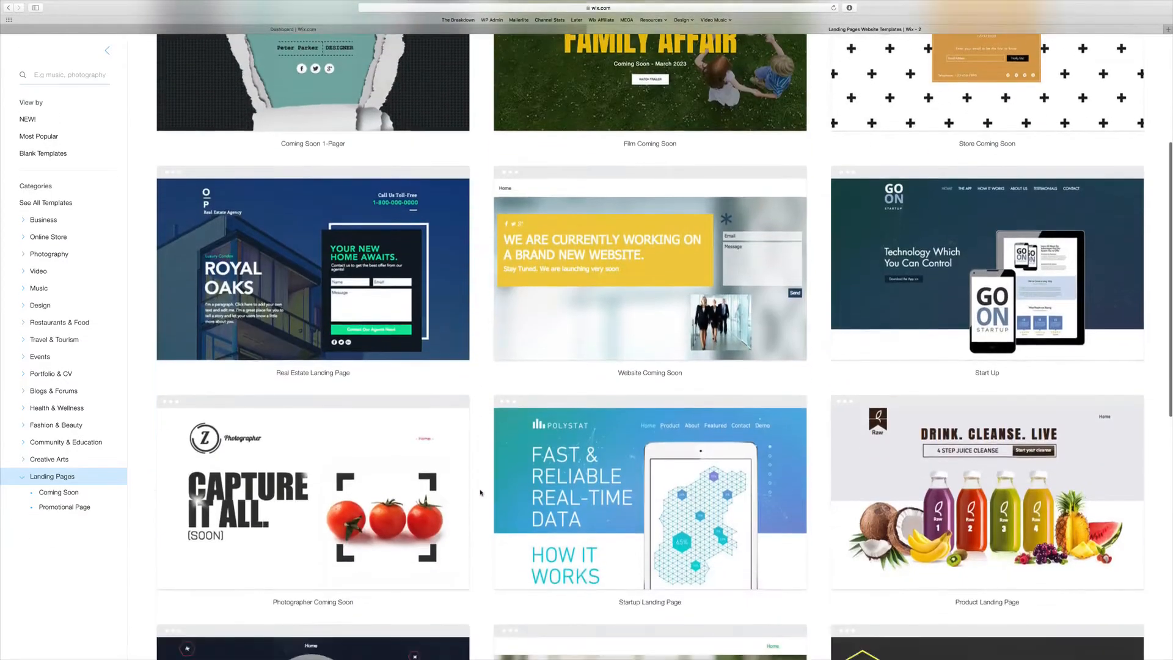
scroll("down", 3)
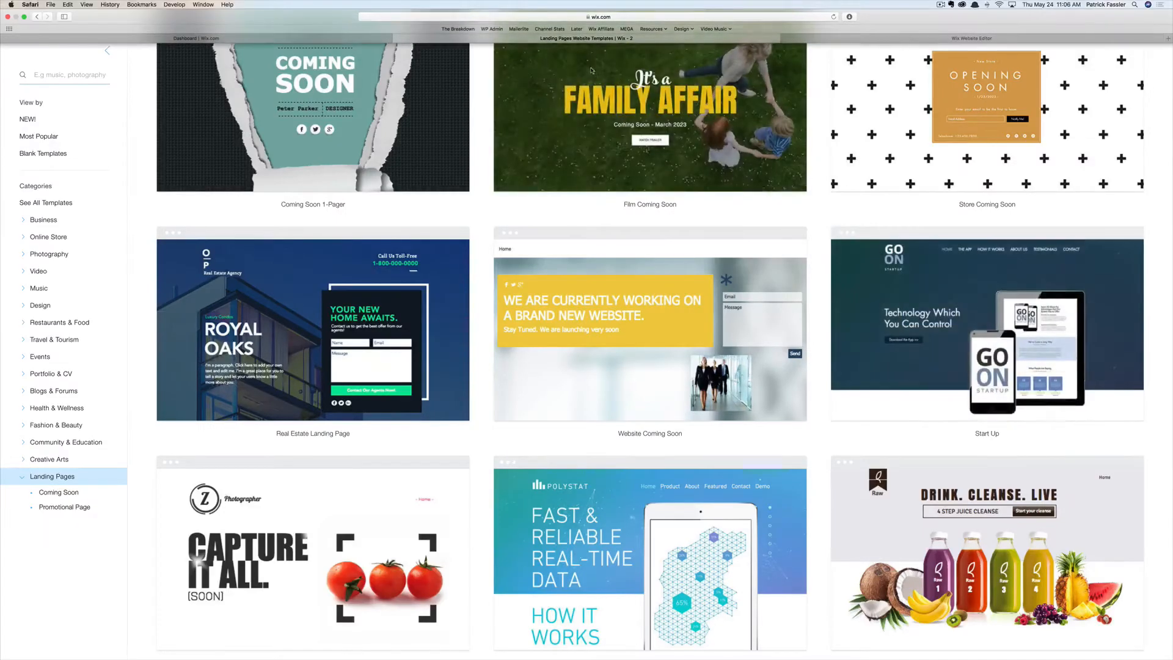
scroll("down", 3)
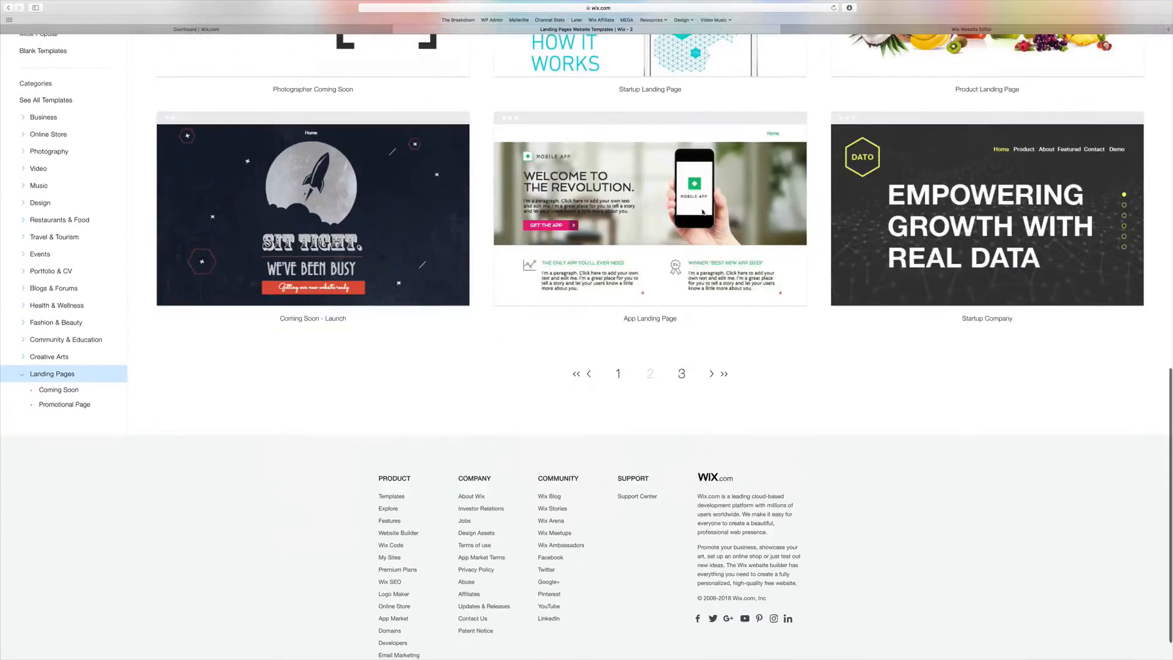
mouse_move(918, 363)
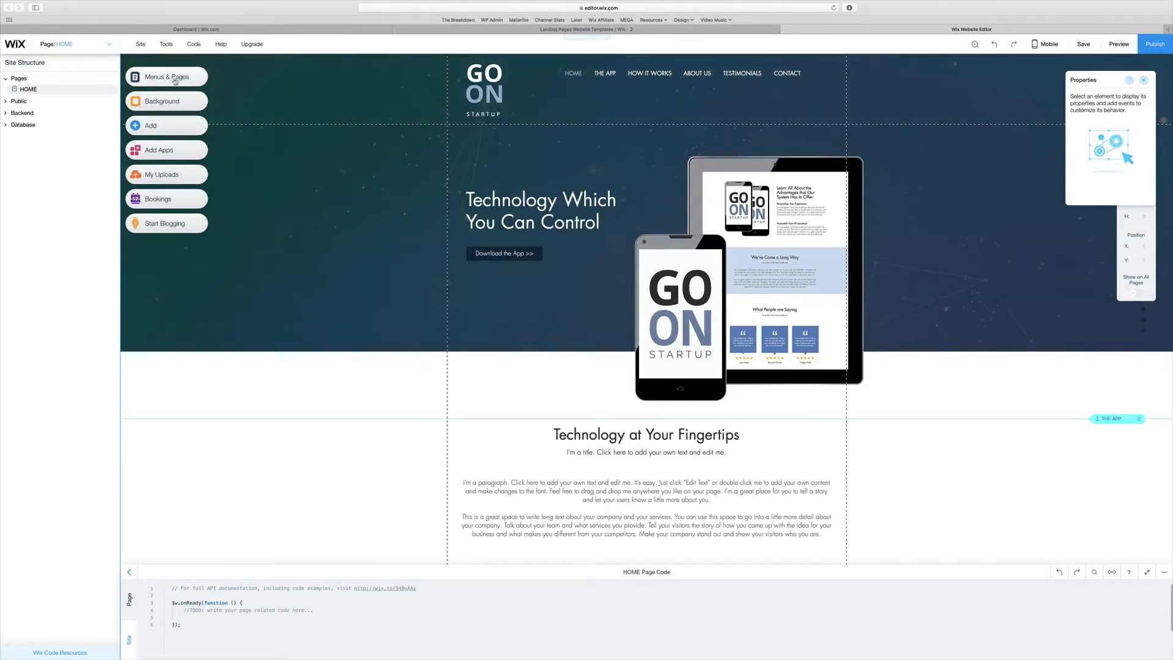
Show the Start Up site's menu of anchor pages like The App and Testimonials, then review the page
left_click(166, 76)
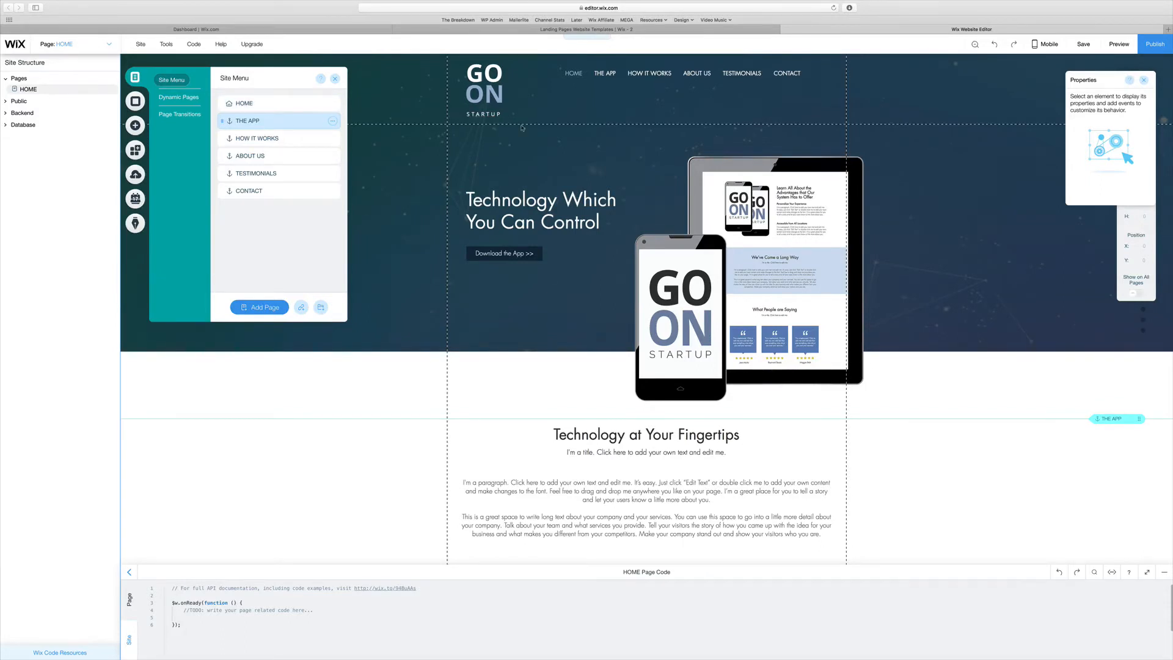
left_click(573, 73)
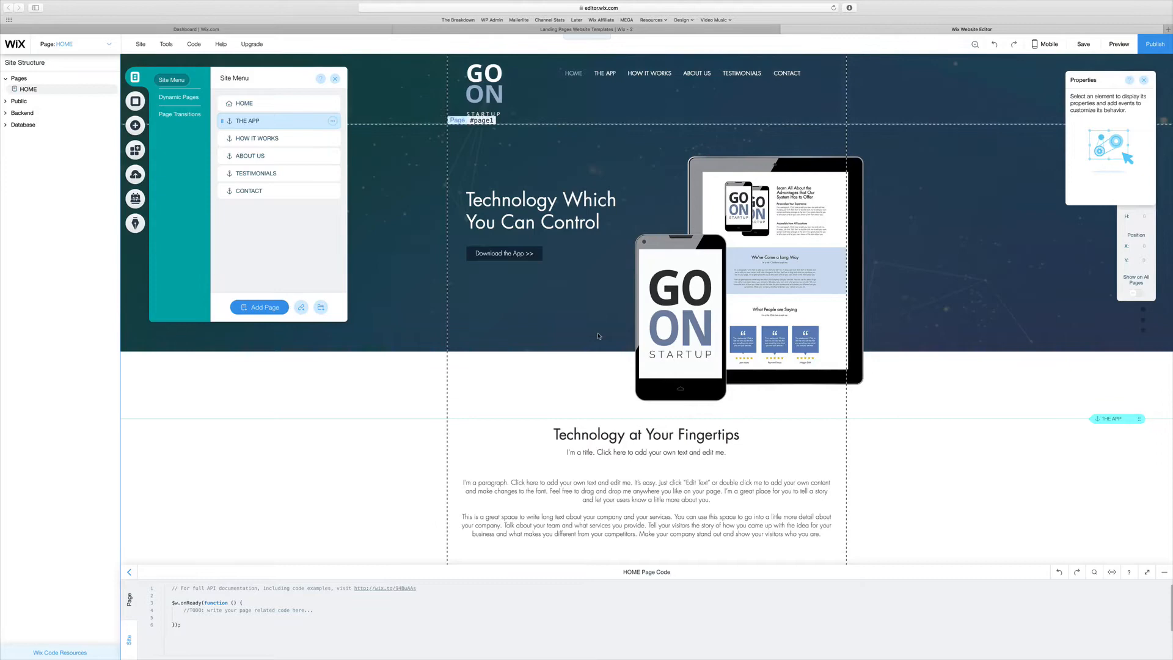
scroll("down", 3)
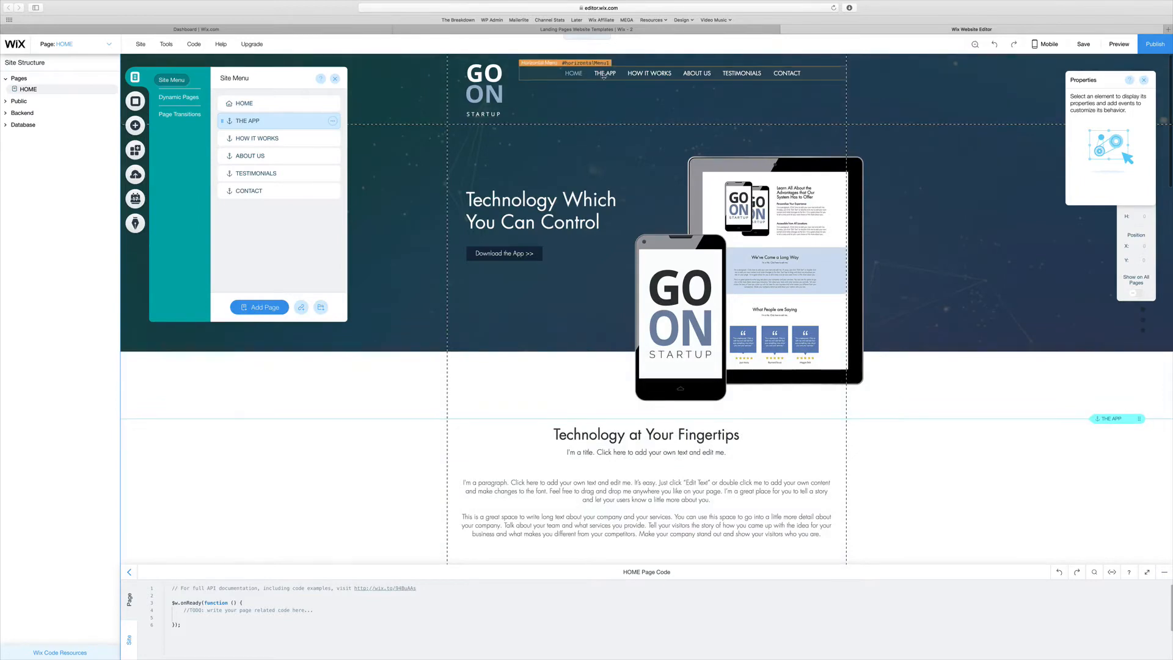
scroll("down", 3)
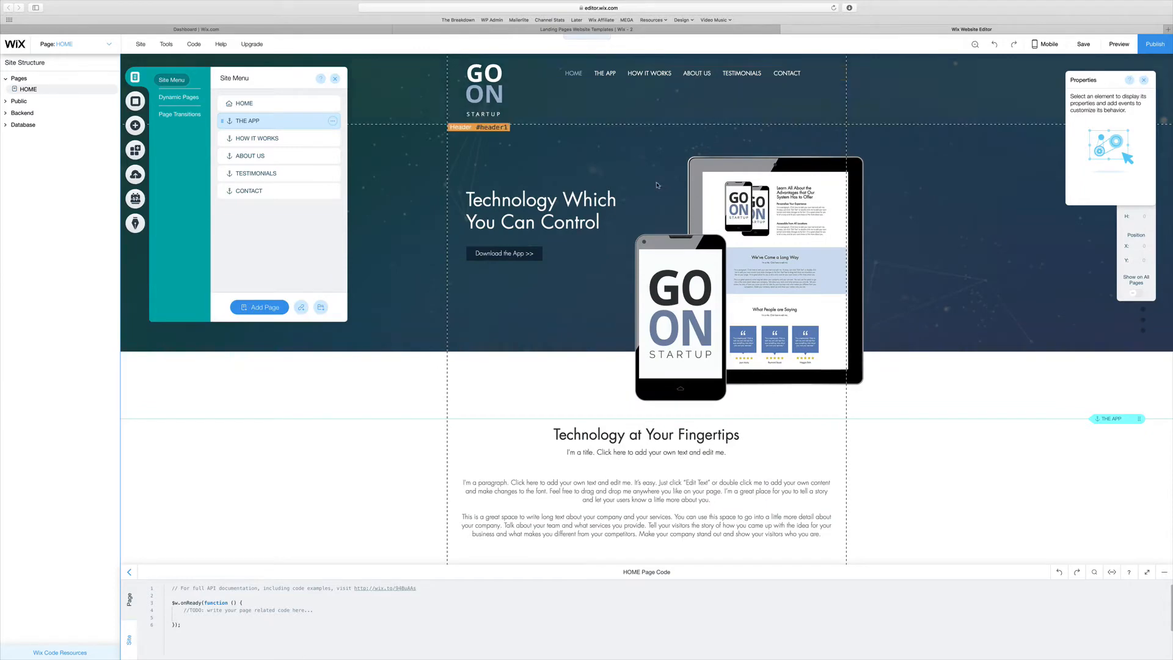
scroll("down", 3)
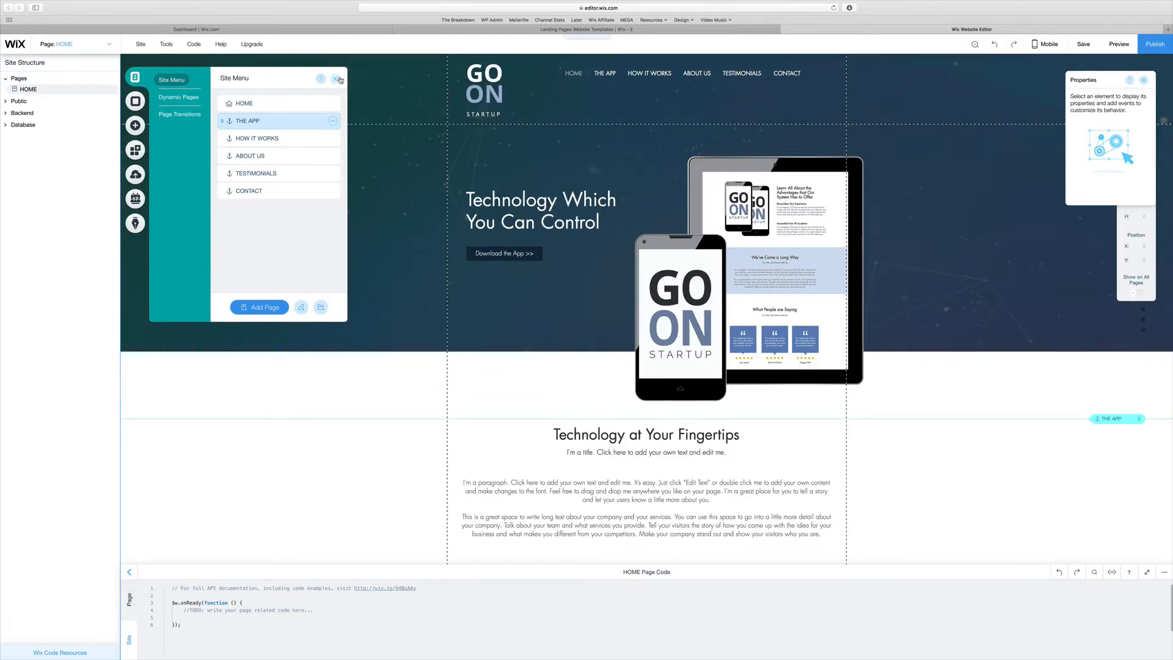
Close the site menu and bring up the page background choices
left_click(337, 79)
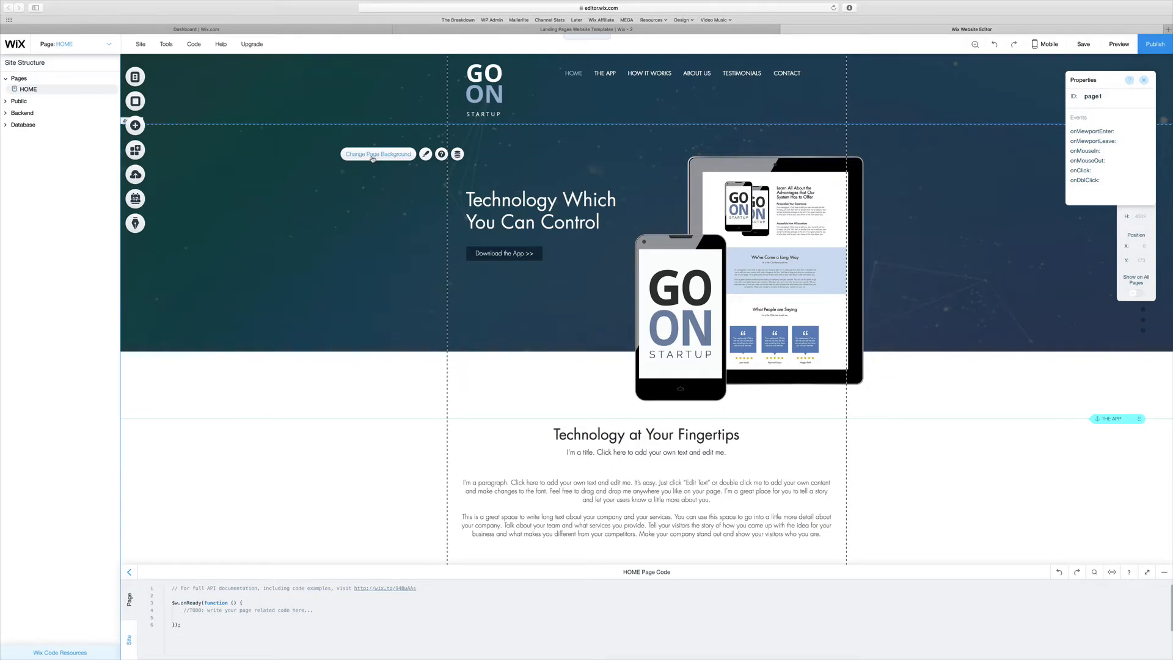
left_click(378, 153)
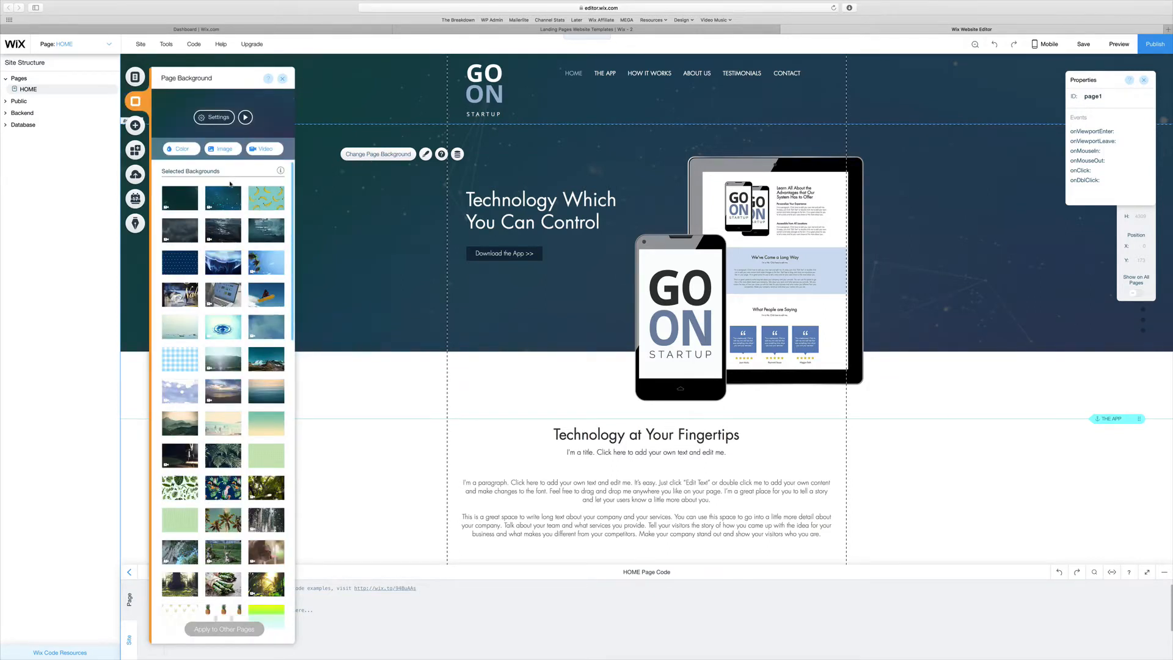
scroll("down", 3)
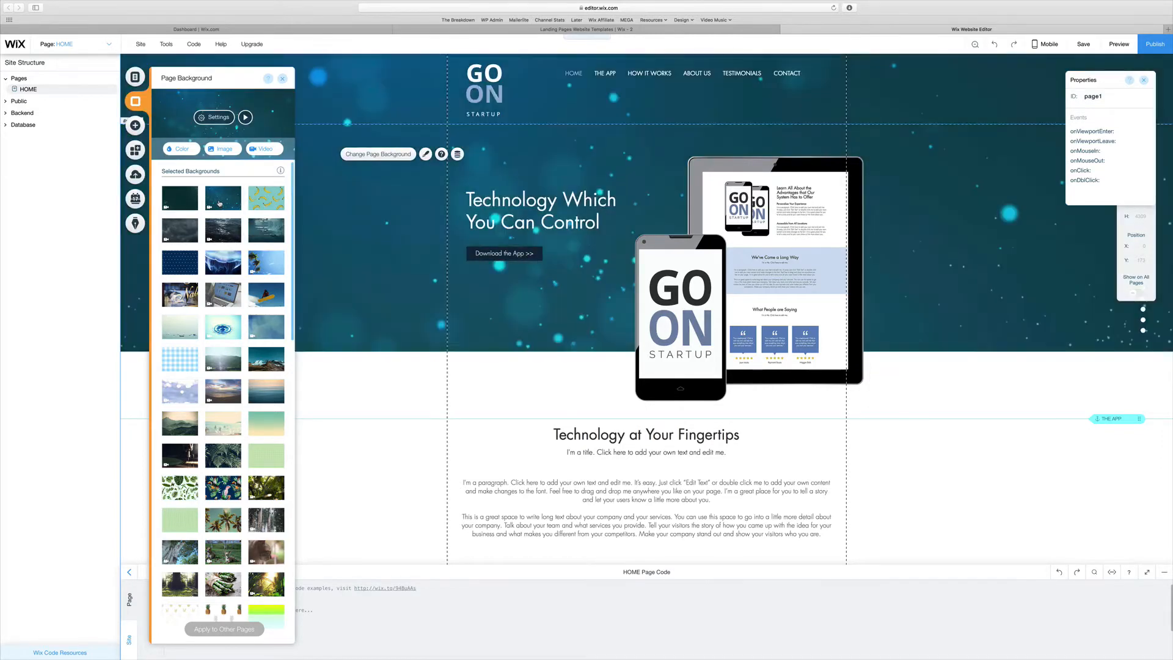
Set the page background to the laptop-screen video clip and close the settings
left_click(244, 118)
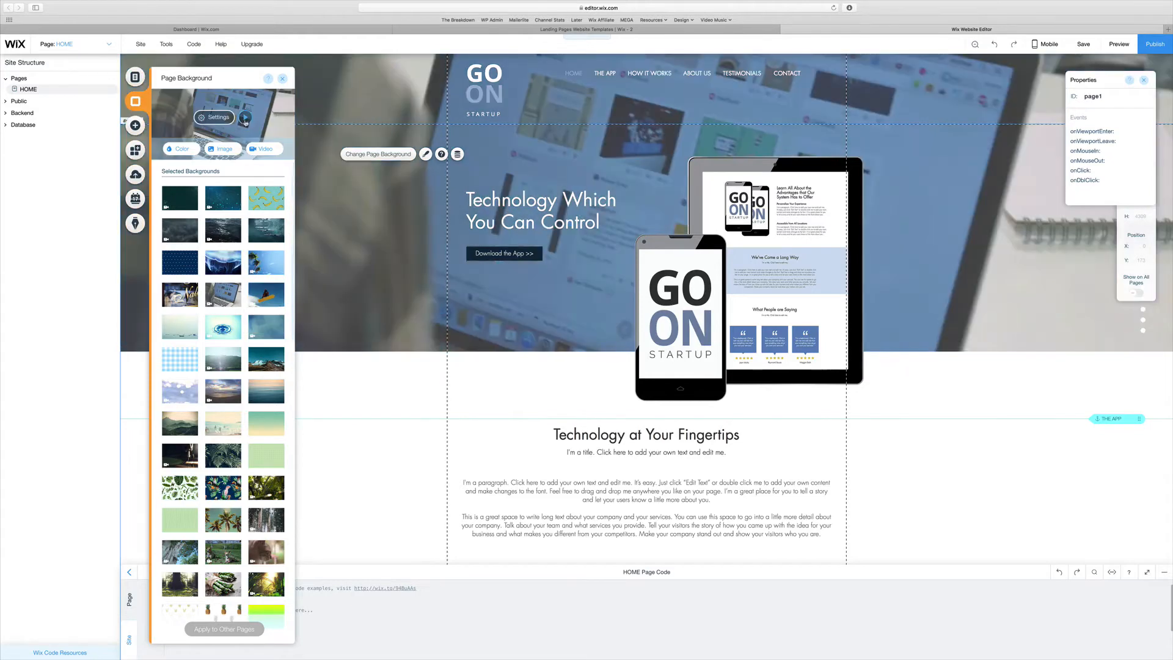
left_click(244, 117)
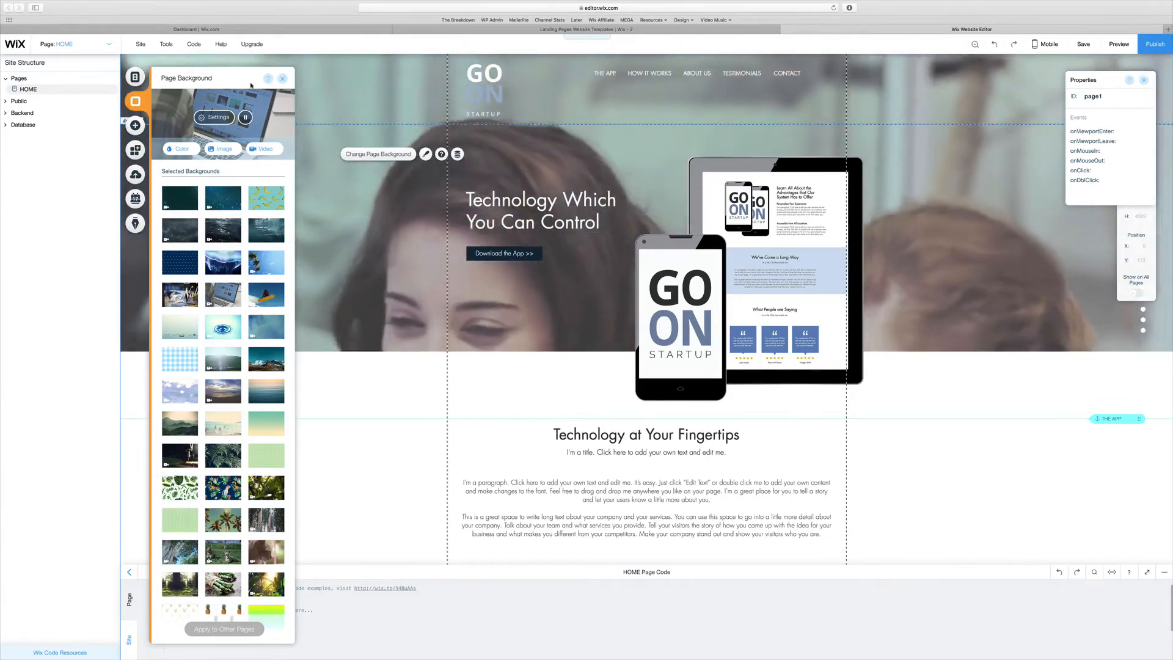
left_click(283, 78)
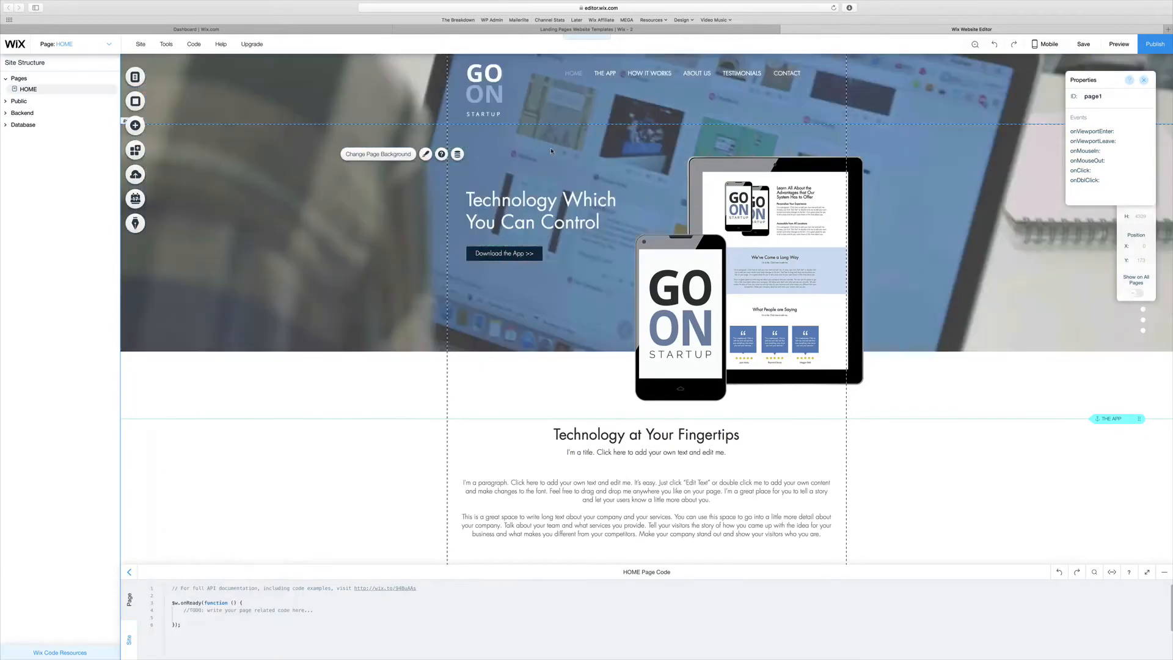
mouse_move(634, 214)
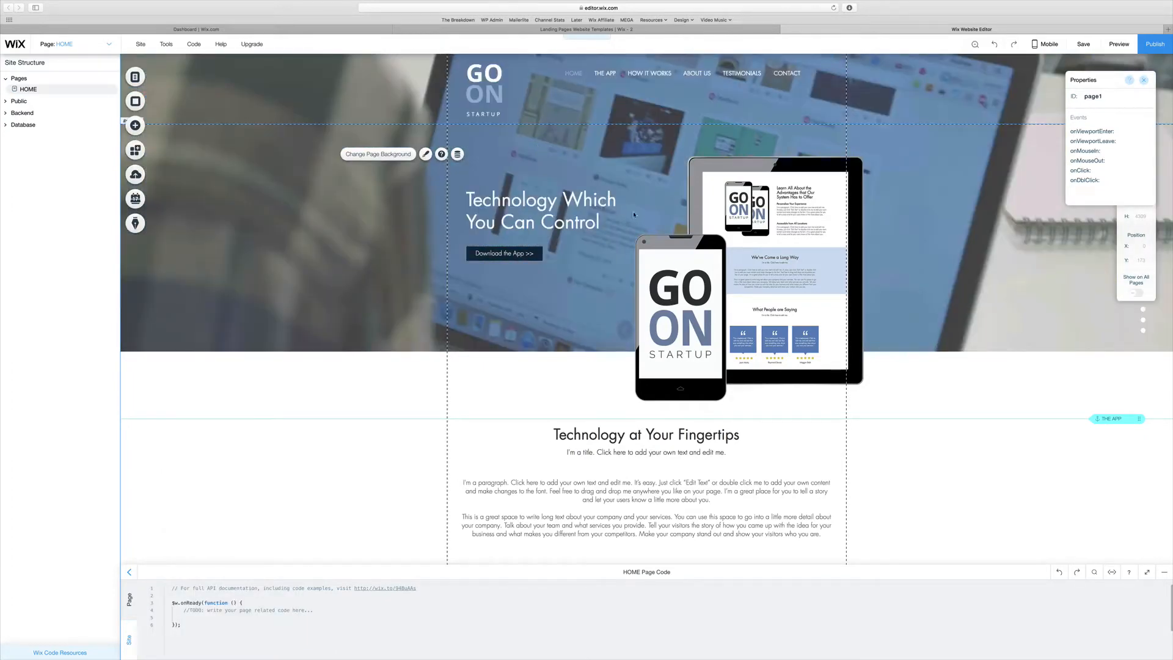
Select the hero headline and move the Download the App button up beneath it
left_click(539, 210)
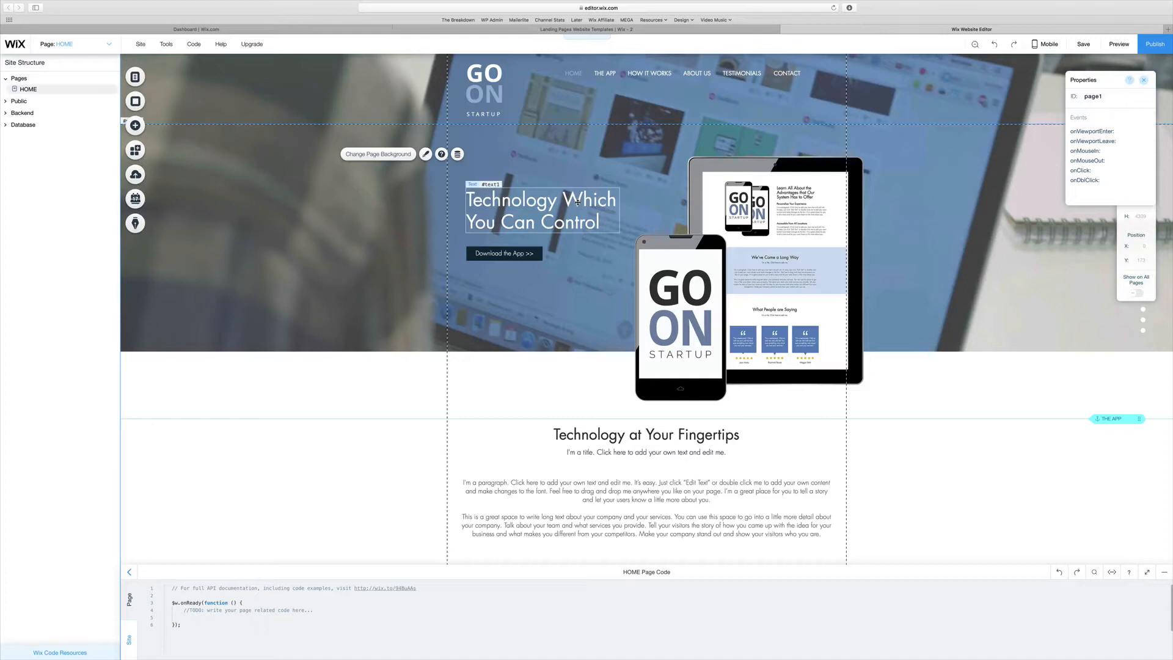
left_click(540, 209)
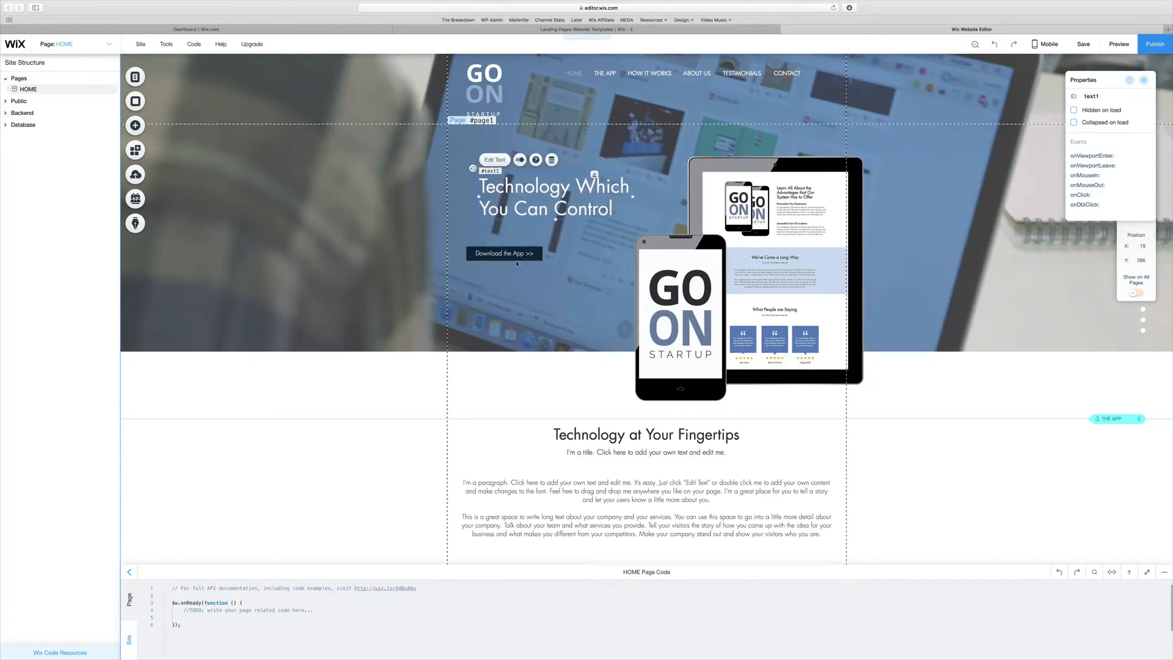
left_click(504, 253)
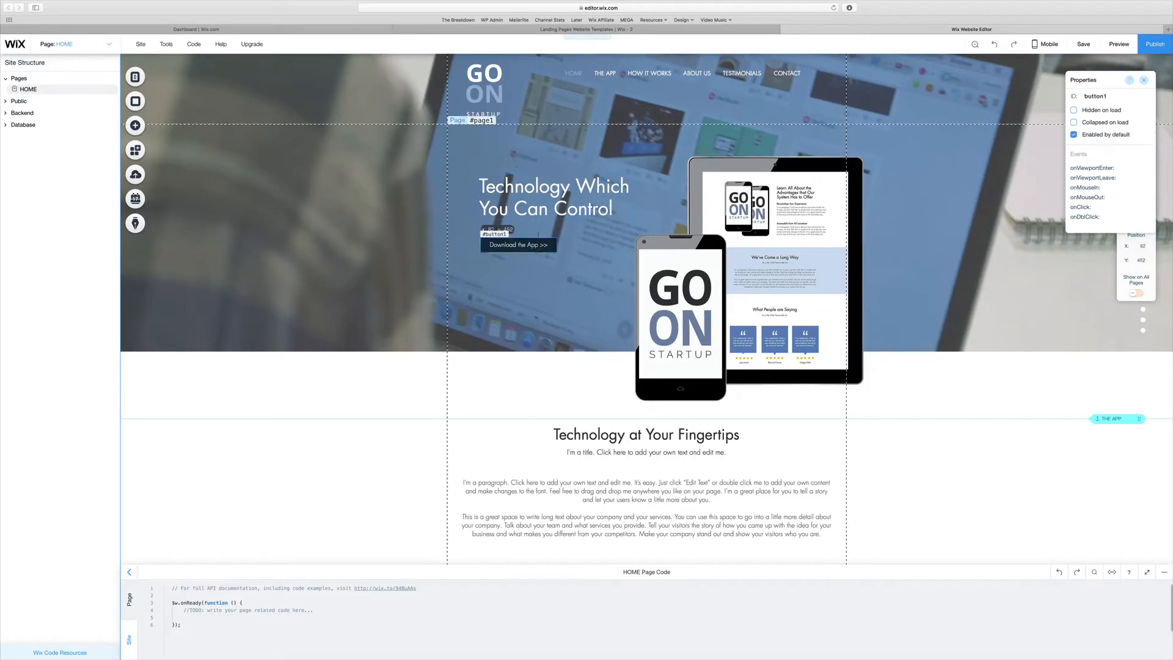
left_click_drag(517, 245, 526, 231)
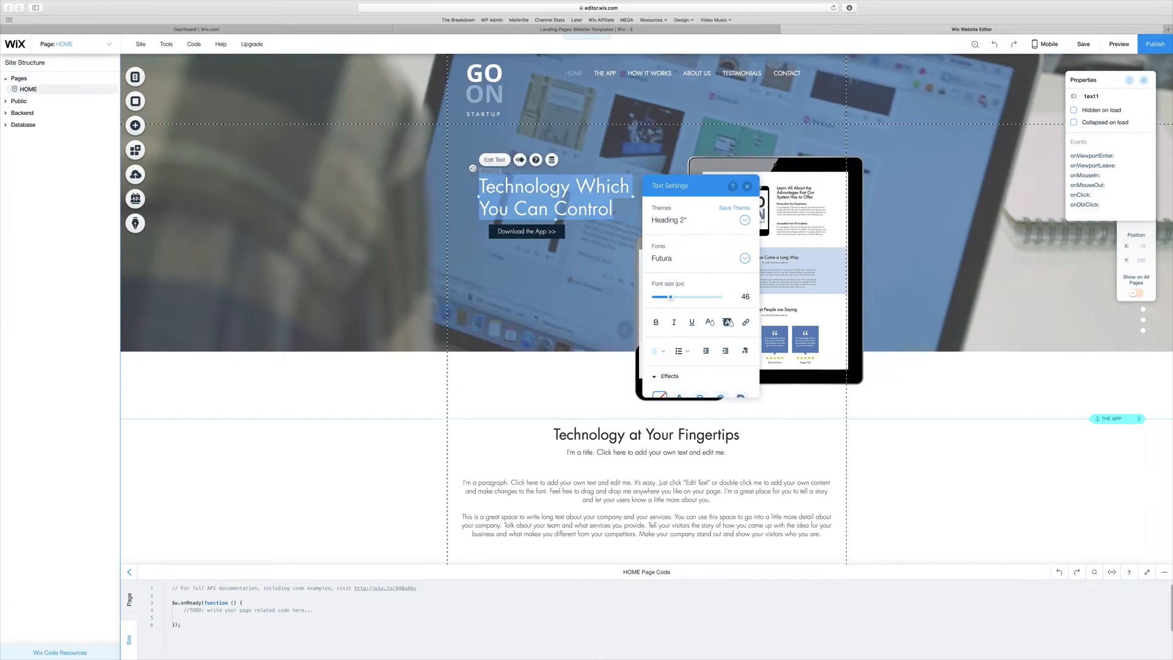
scroll("down", 3)
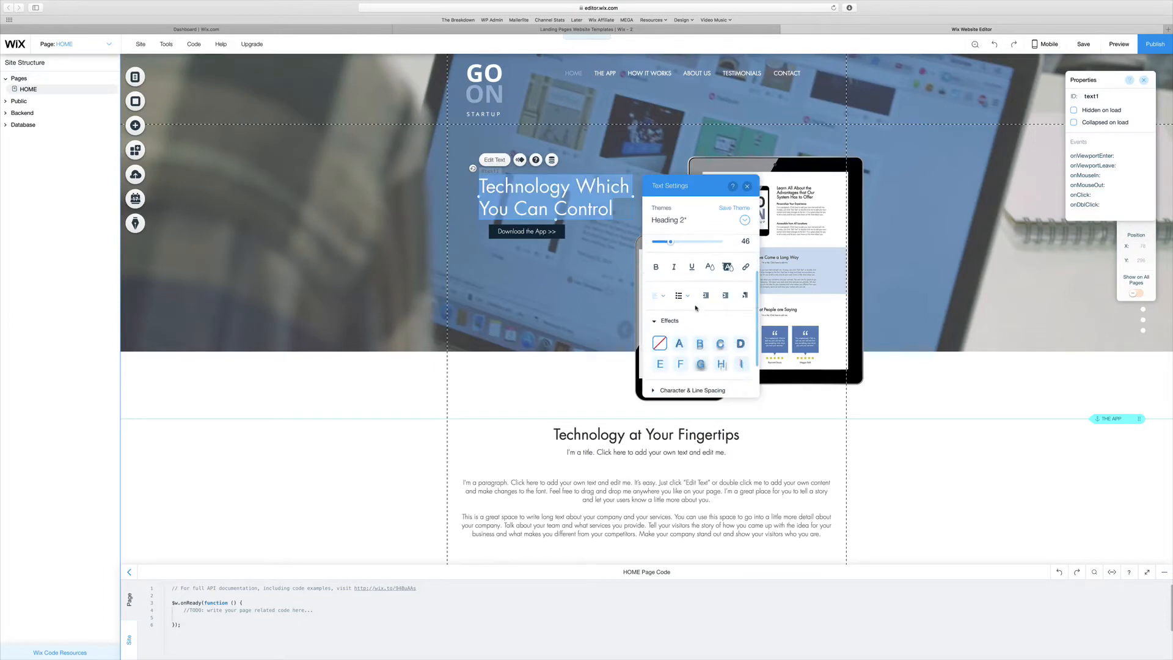
mouse_move(745, 267)
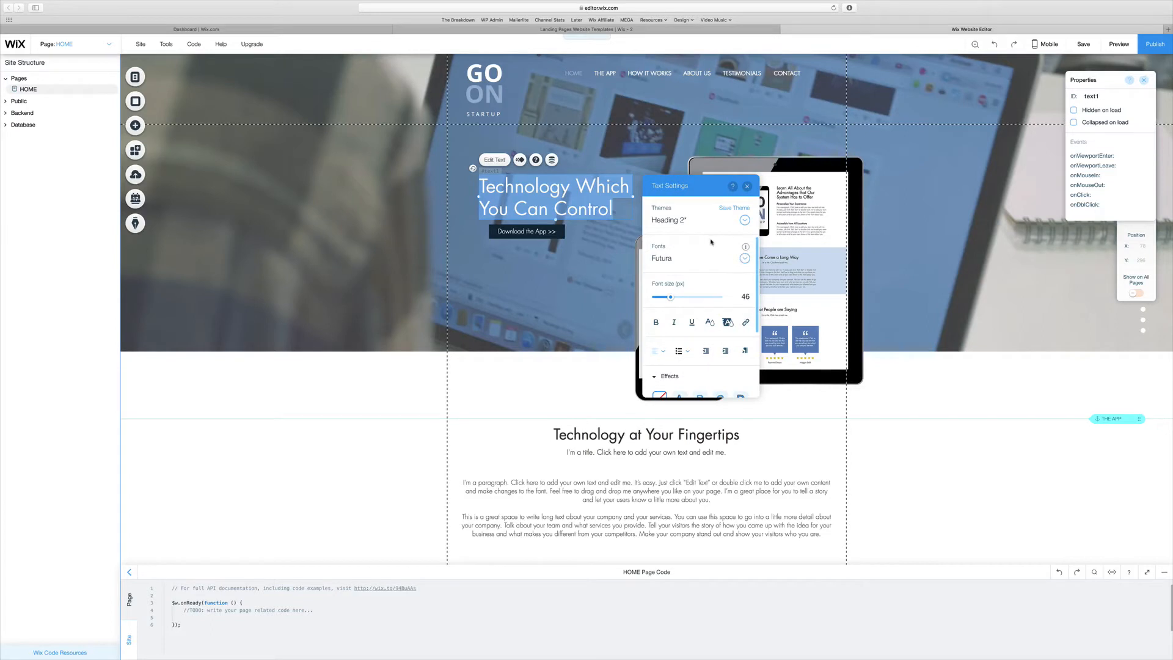
left_click(669, 376)
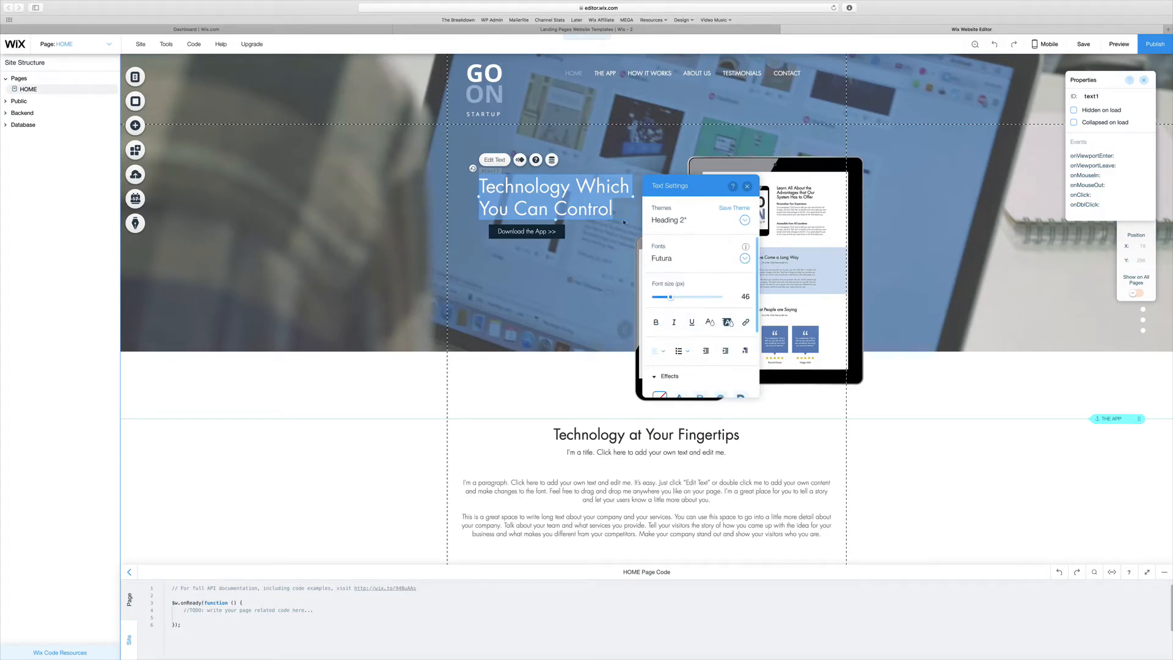
left_click(745, 258)
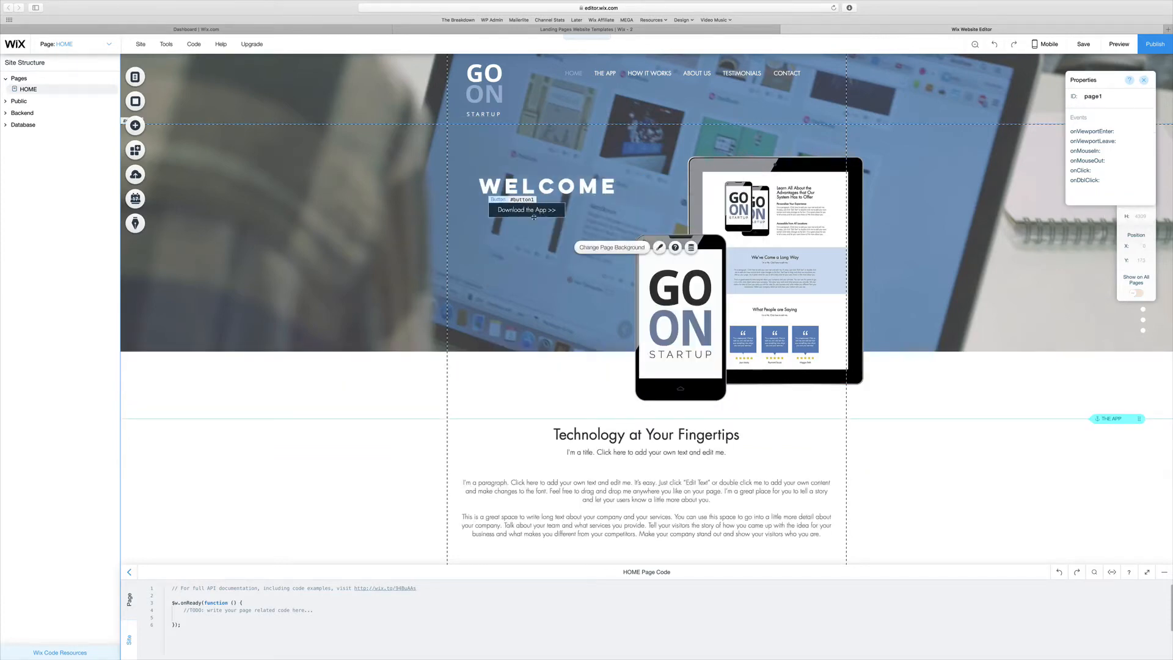
Select the download button below WELCOME and bring up the Add elements panel
left_click(525, 210)
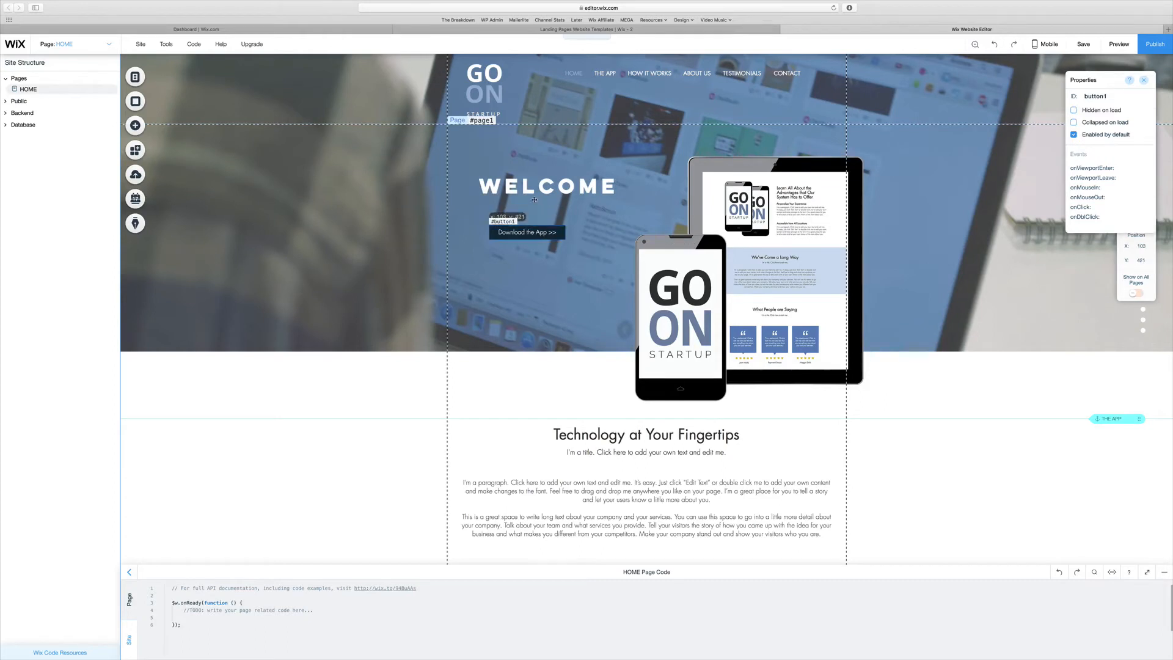
left_click(525, 232)
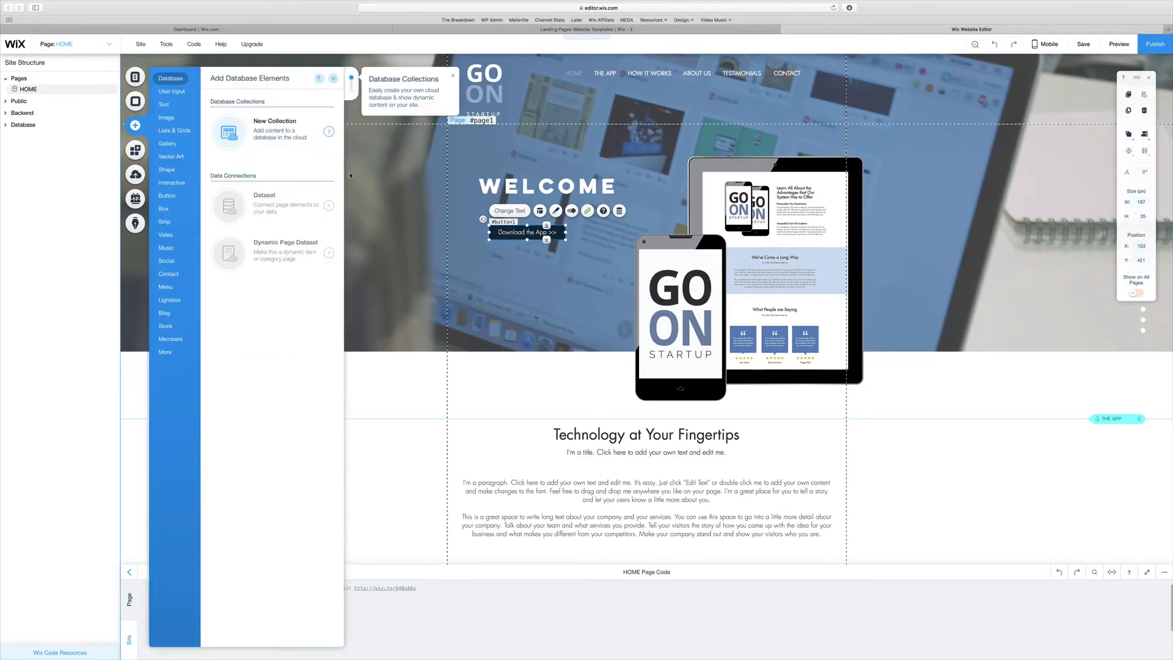
Add a new heading text and colour it white
left_click(163, 104)
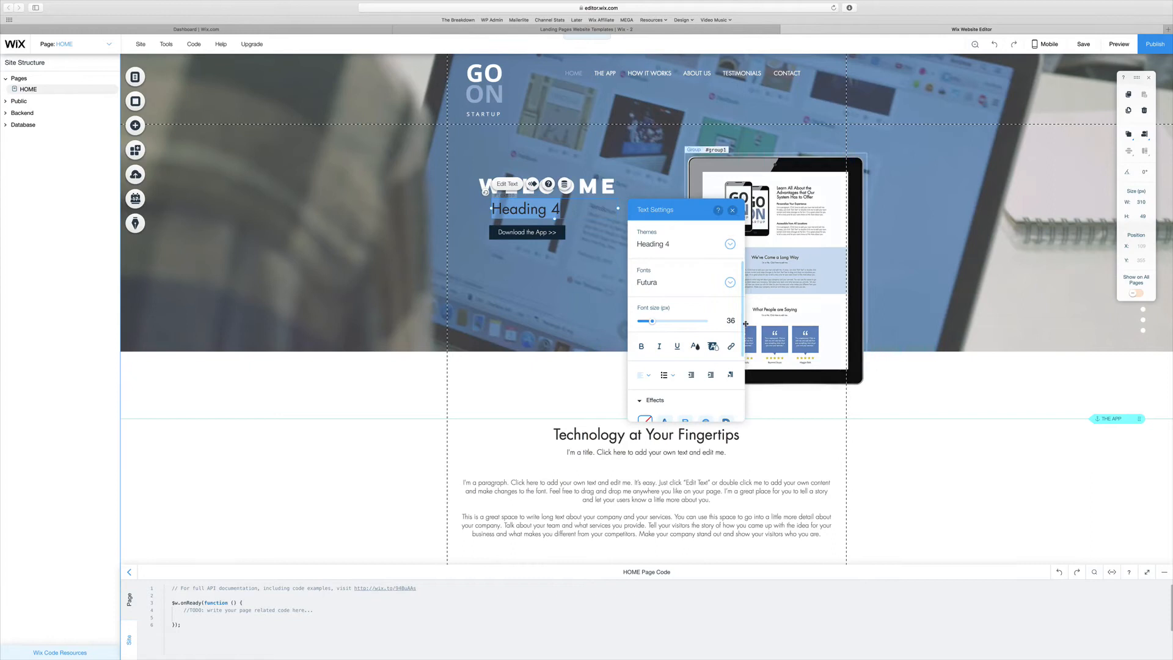
left_click(694, 346)
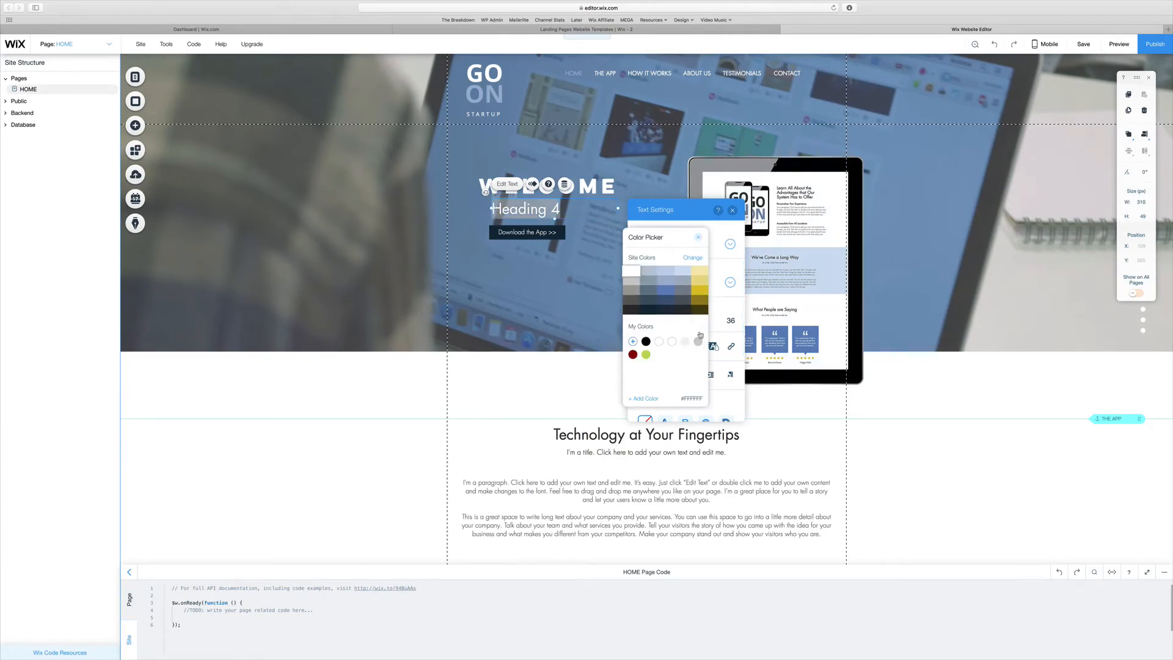
left_click(699, 238)
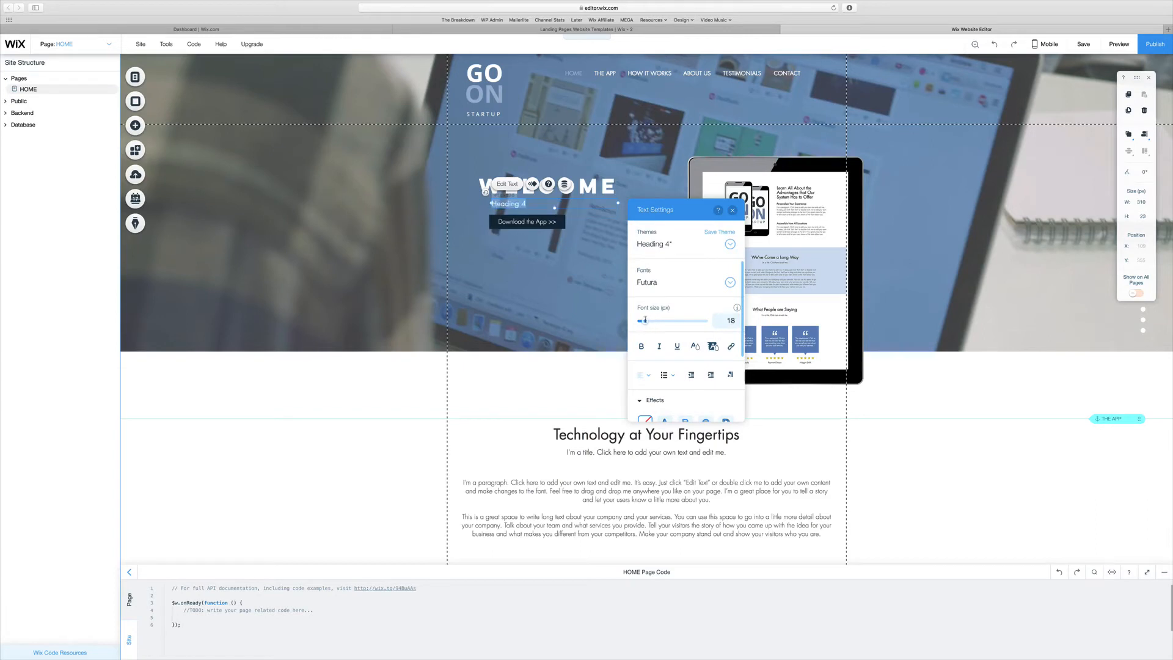
Reword the heading to 'Take some time to take a look at what we've done.' and select the phone image
left_click(685, 282)
type("Take some time to take a look at what we've done.")
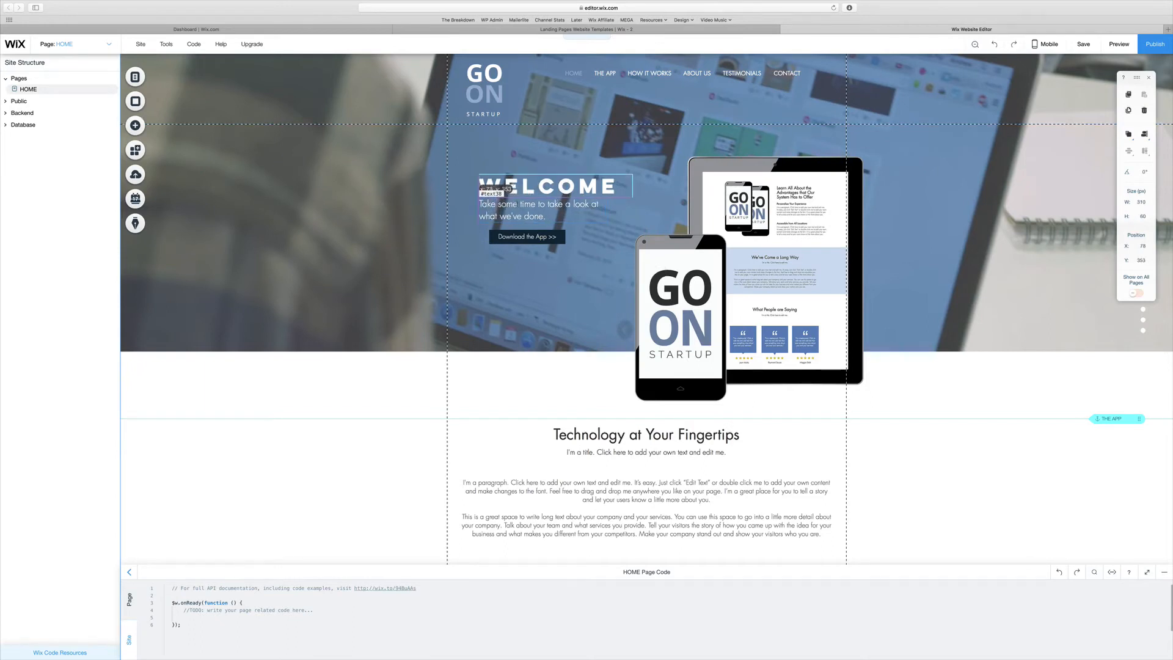
left_click(526, 237)
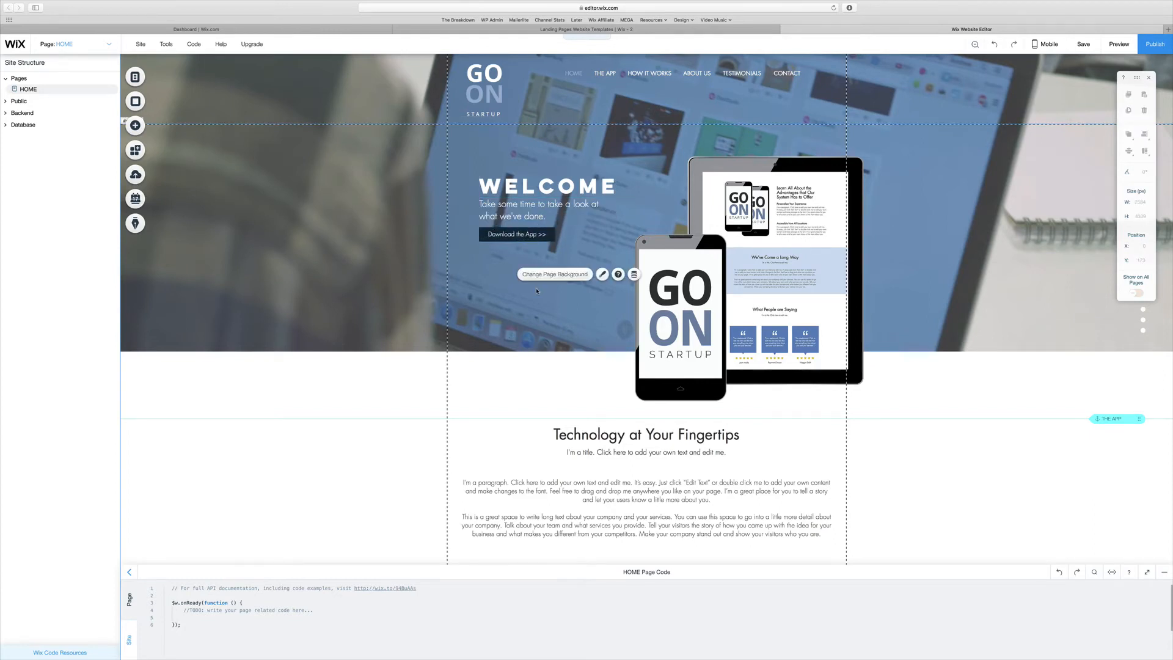
left_click(523, 186)
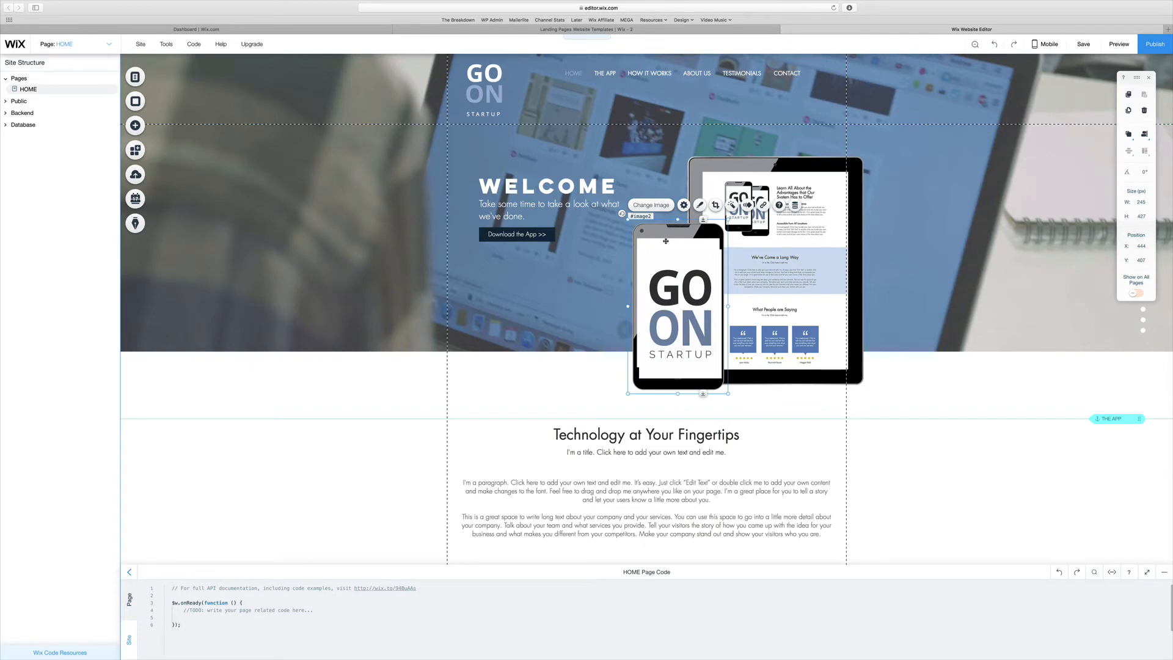
mouse_move(1013, 43)
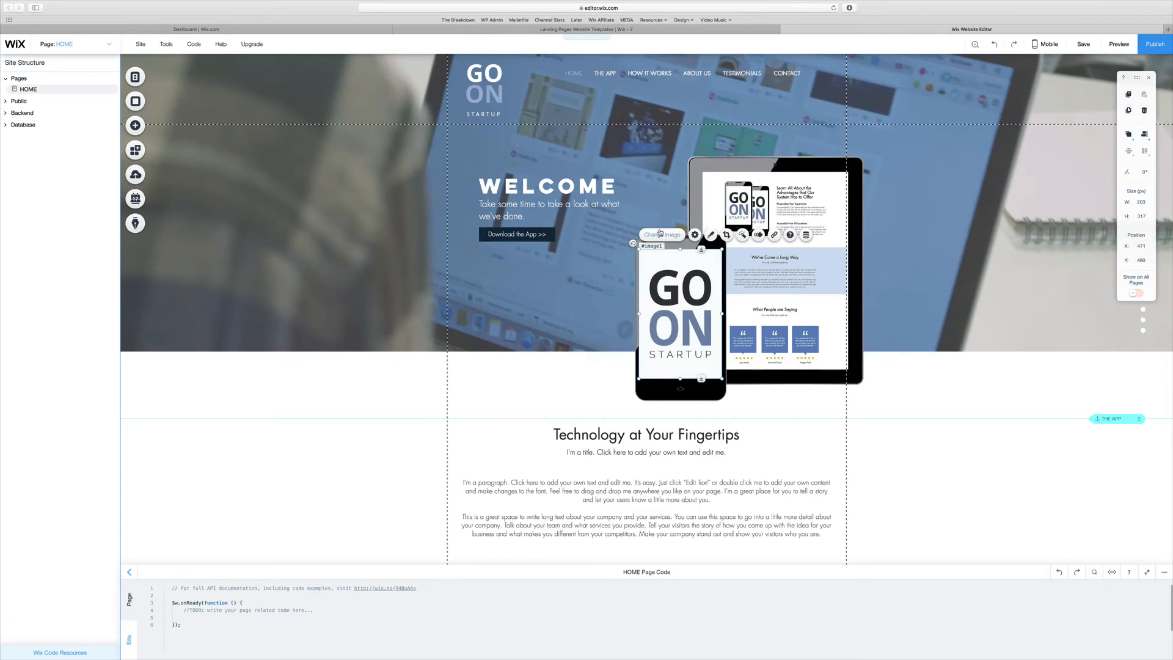
Replace the phone mockup's GO ON graphic with a free Wix stock photo
left_click(659, 235)
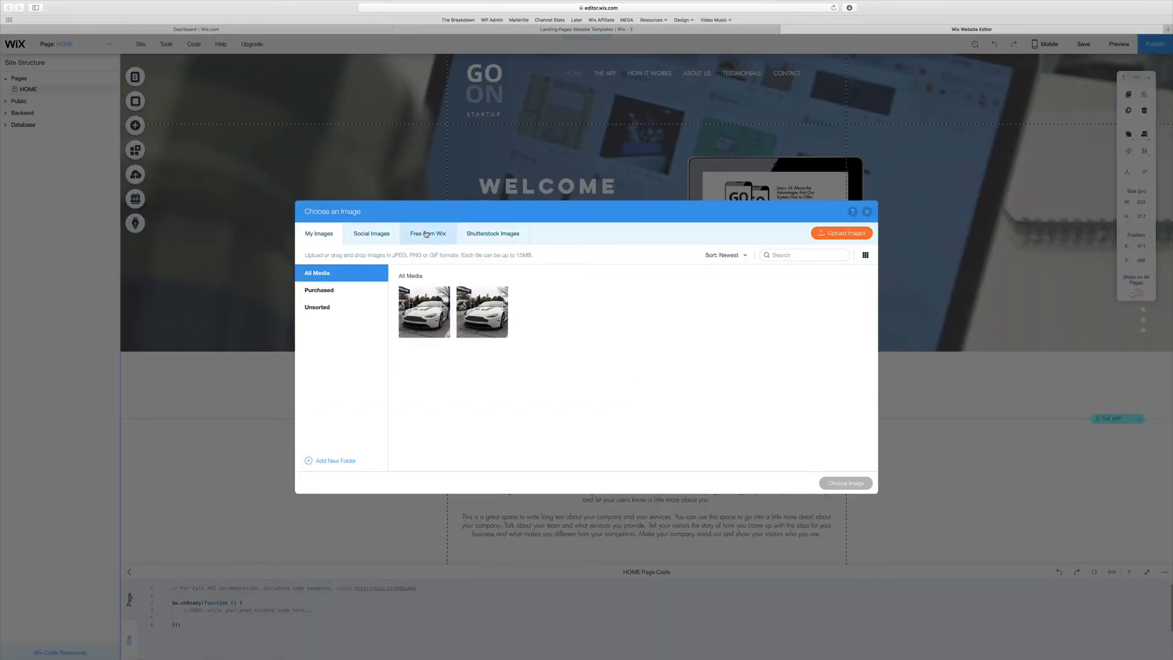
left_click(428, 233)
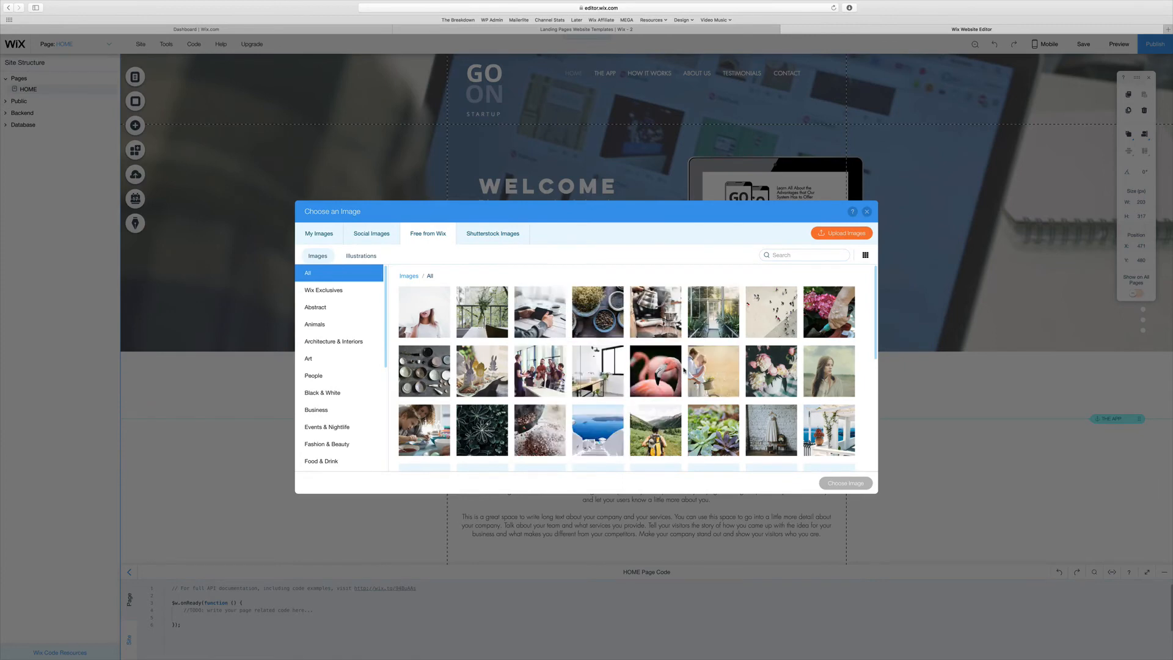
mouse_move(540, 312)
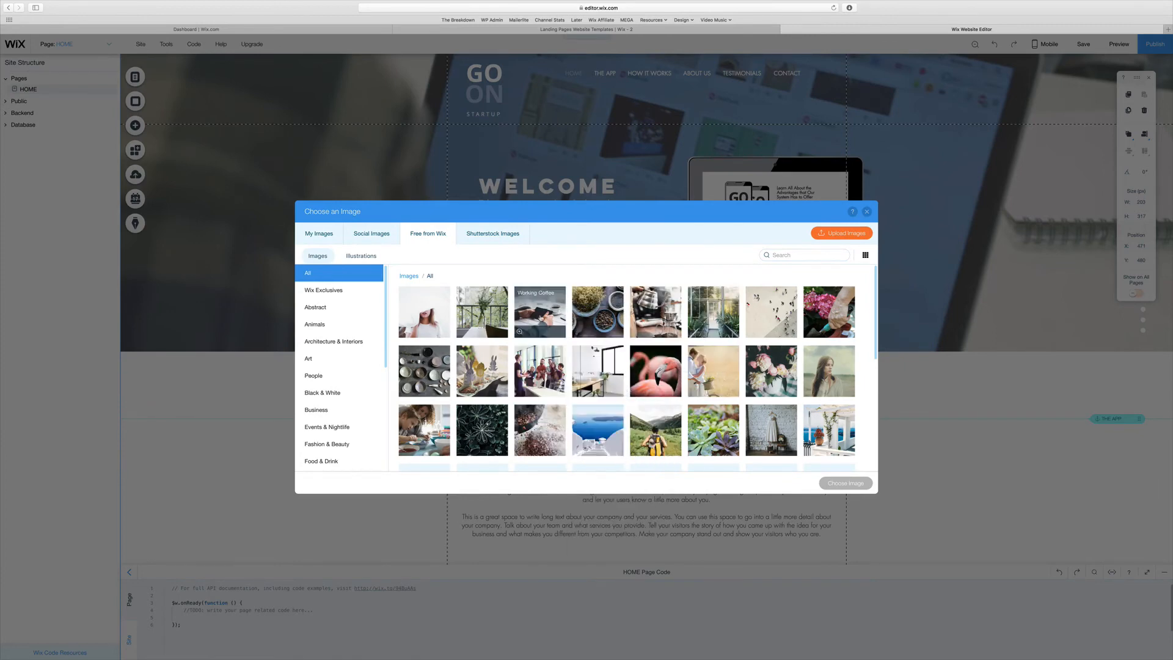
left_click(868, 211)
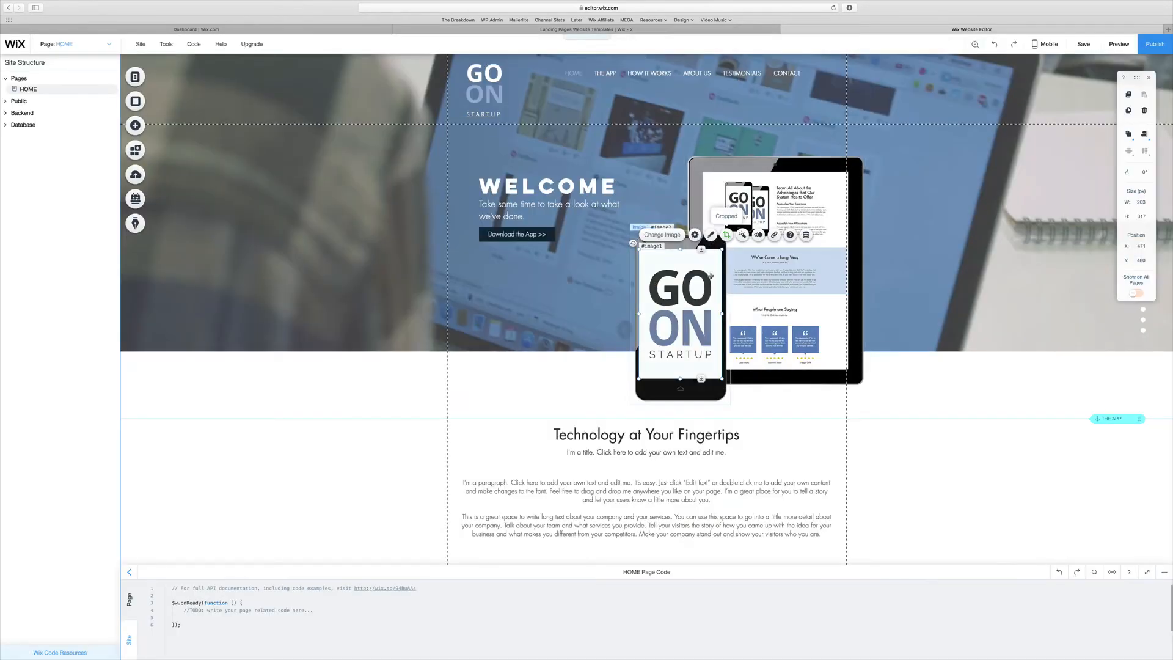
left_click(661, 234)
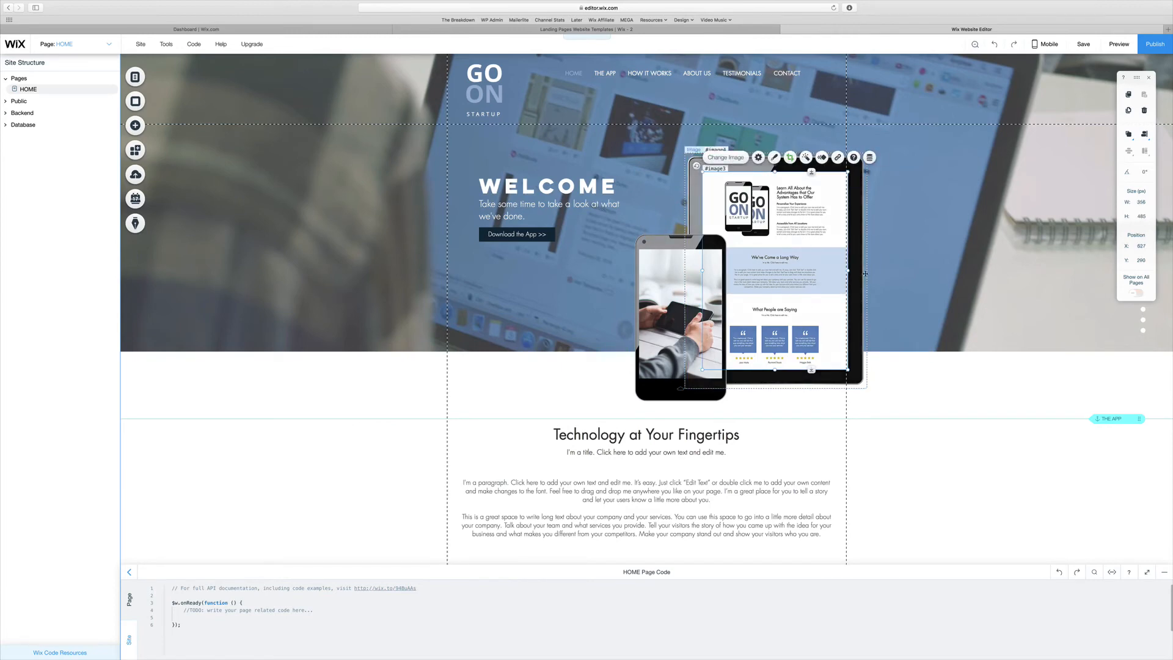
Replace the tablet mockup's screenshot with the free Wix latte-beside-laptop stock photo
left_click(724, 157)
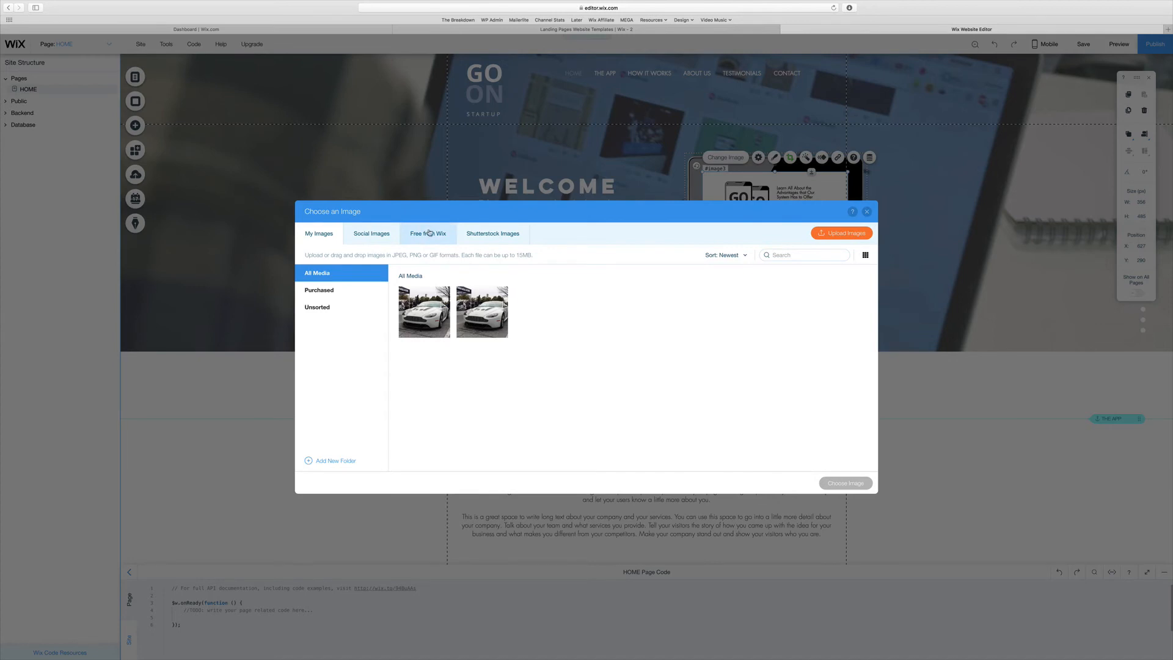
left_click(428, 234)
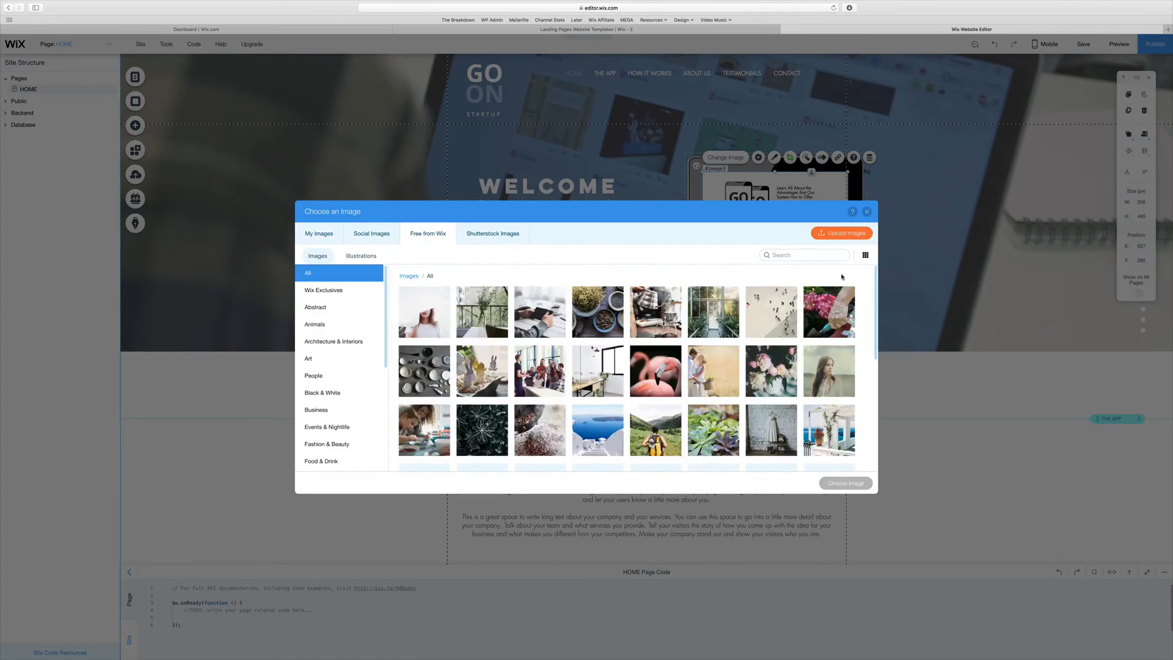
scroll("down", 3)
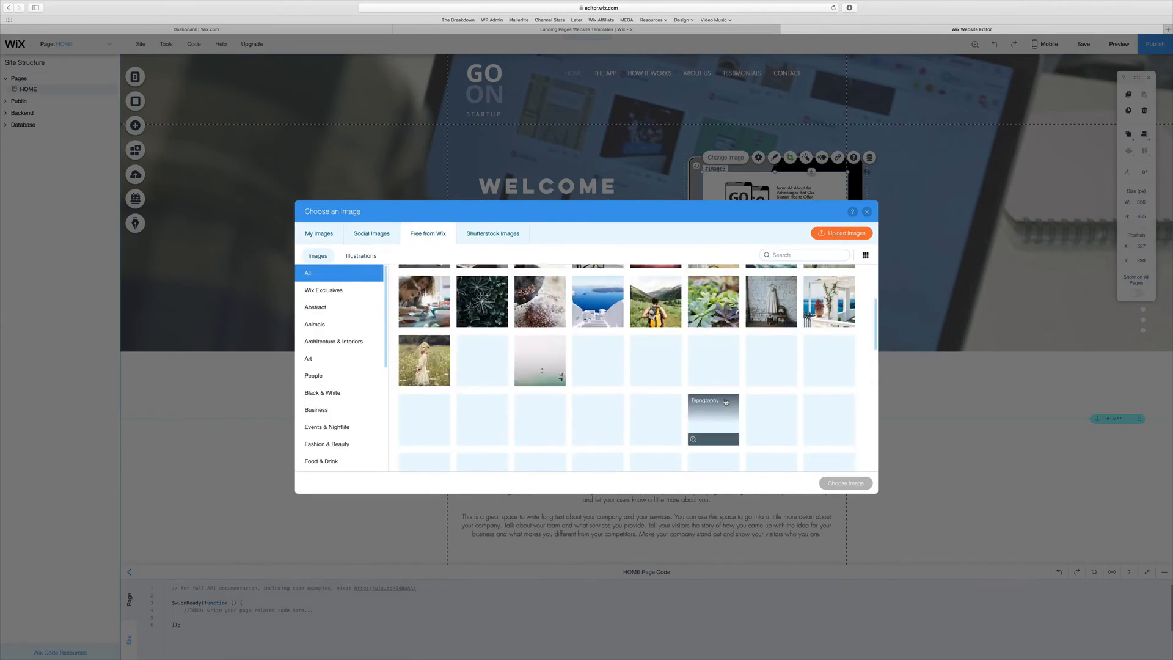
scroll("down", 3)
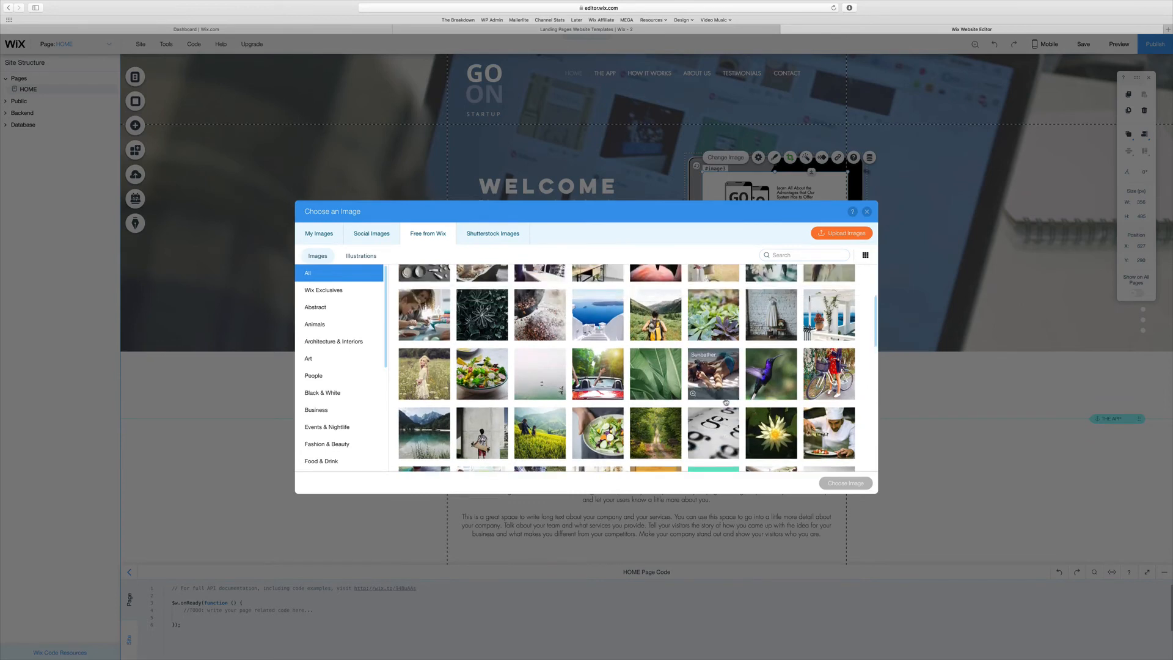
scroll("down", 3)
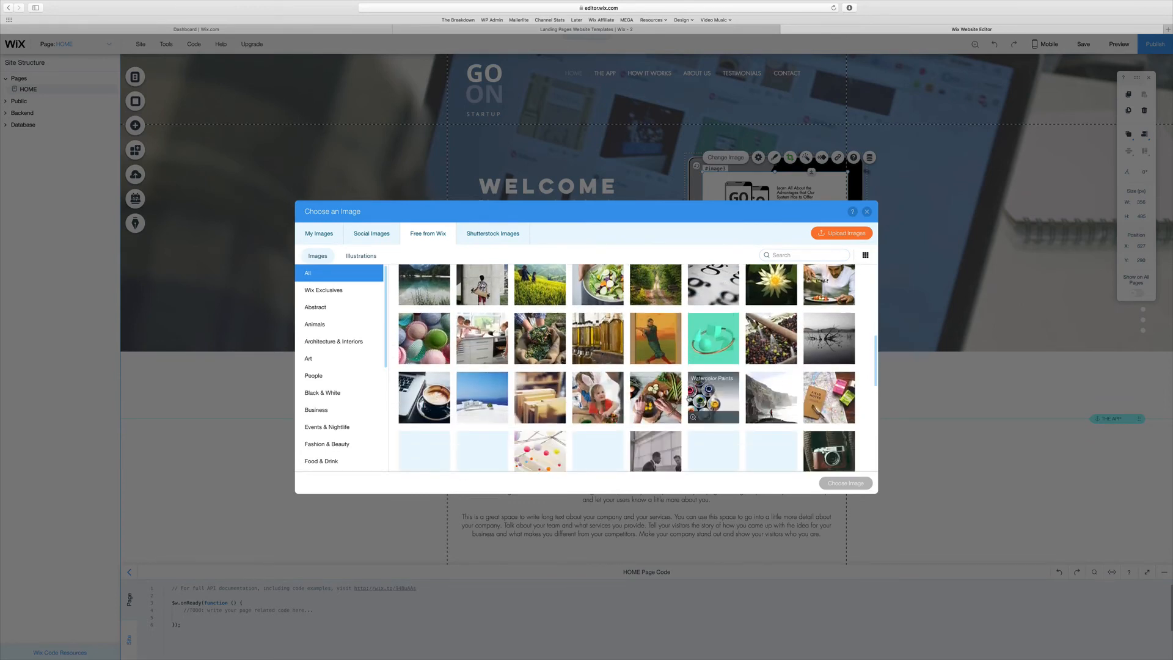
left_click(423, 397)
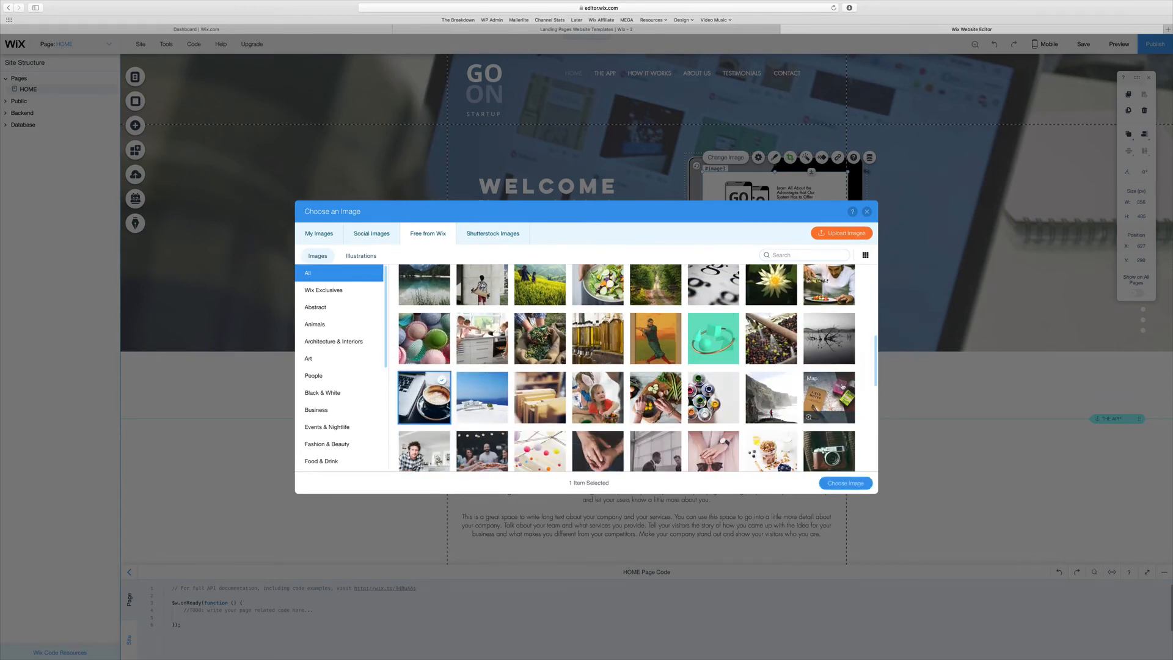
left_click(846, 482)
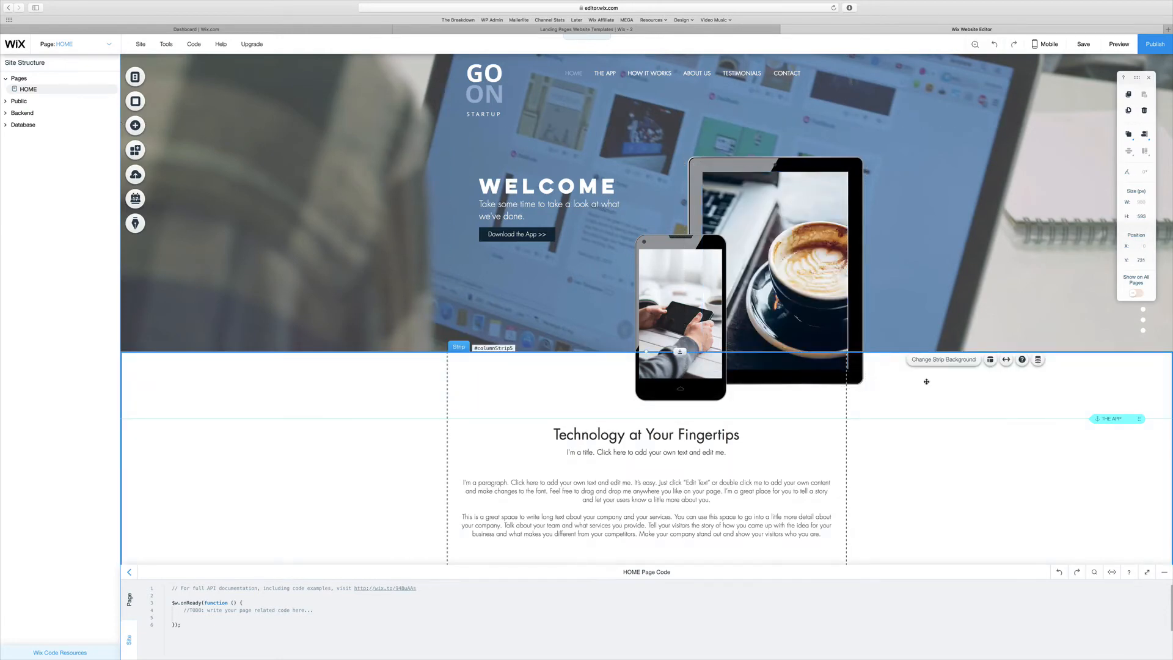
scroll("down", 3)
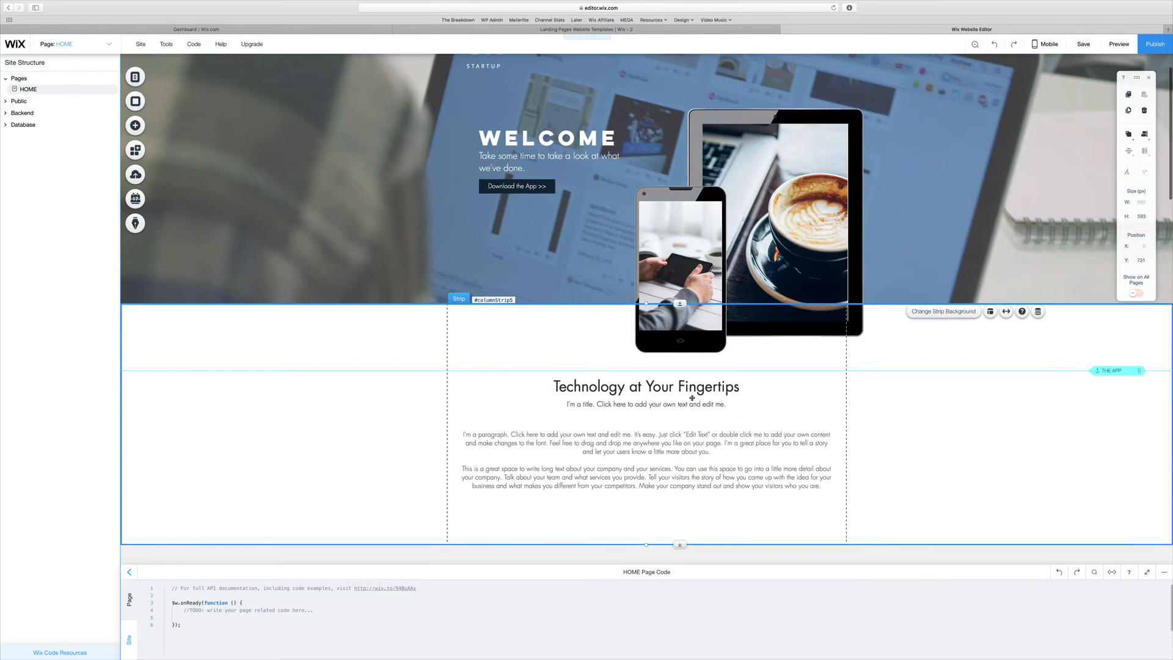
scroll("down", 3)
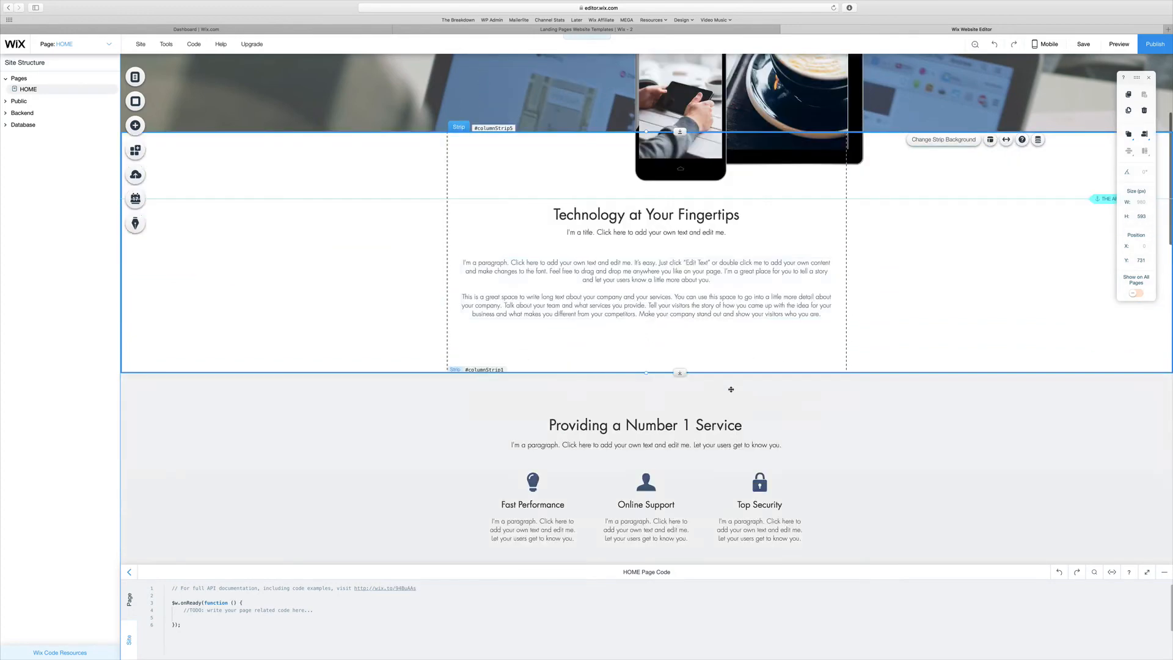
scroll("down", 3)
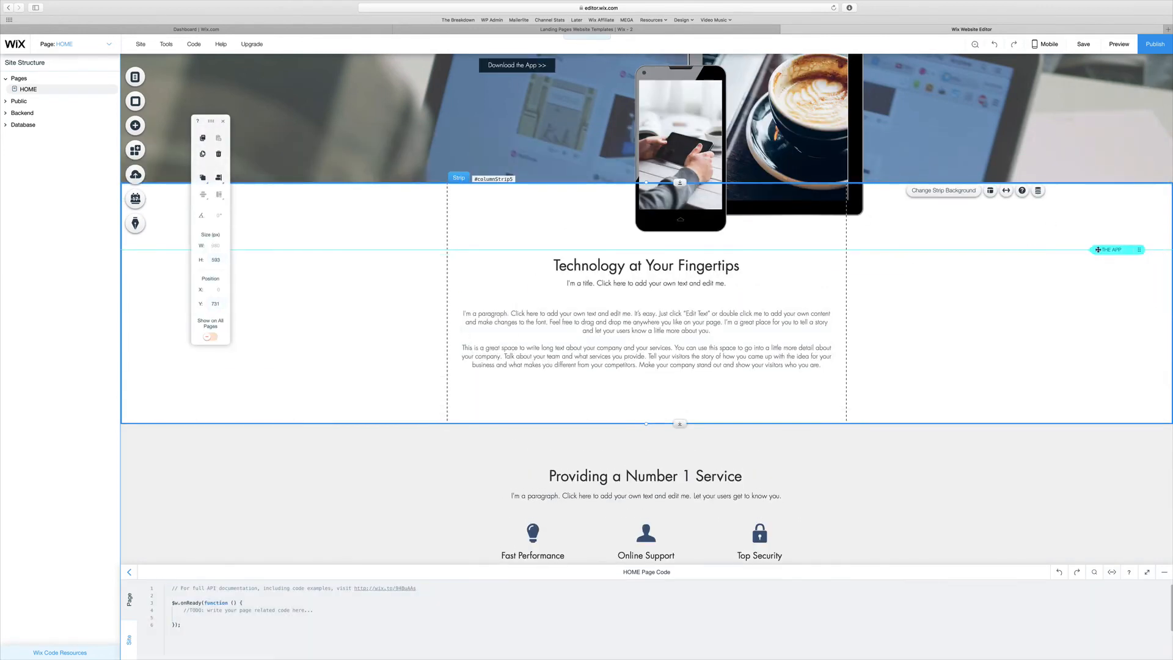
mouse_move(1046, 43)
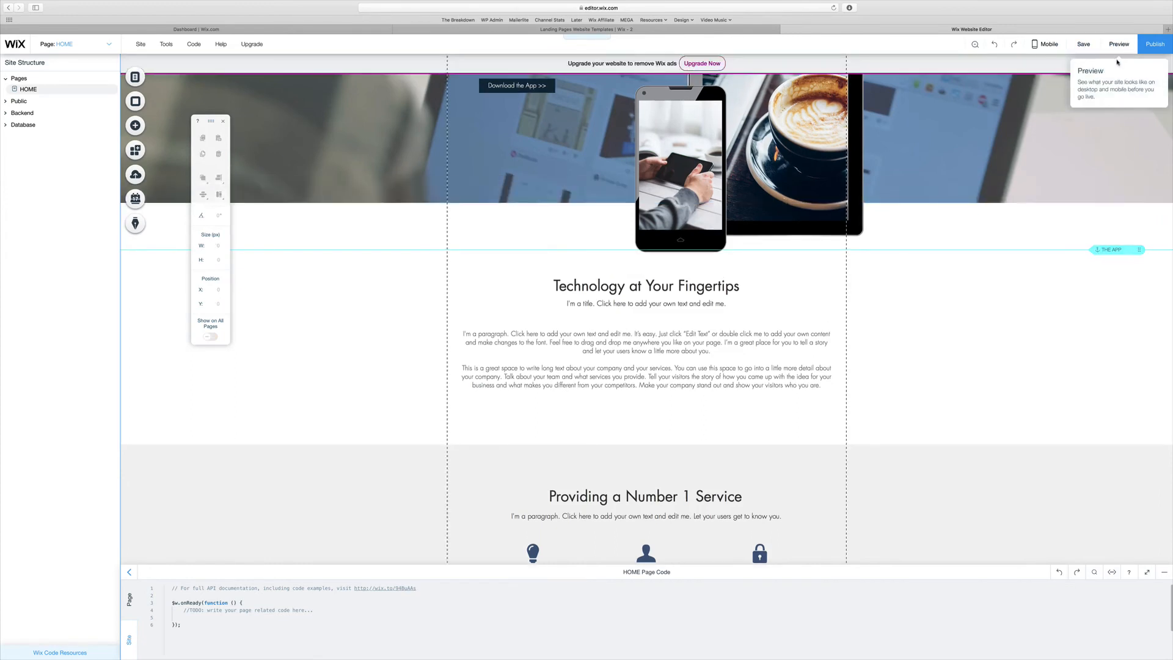
left_click(1120, 43)
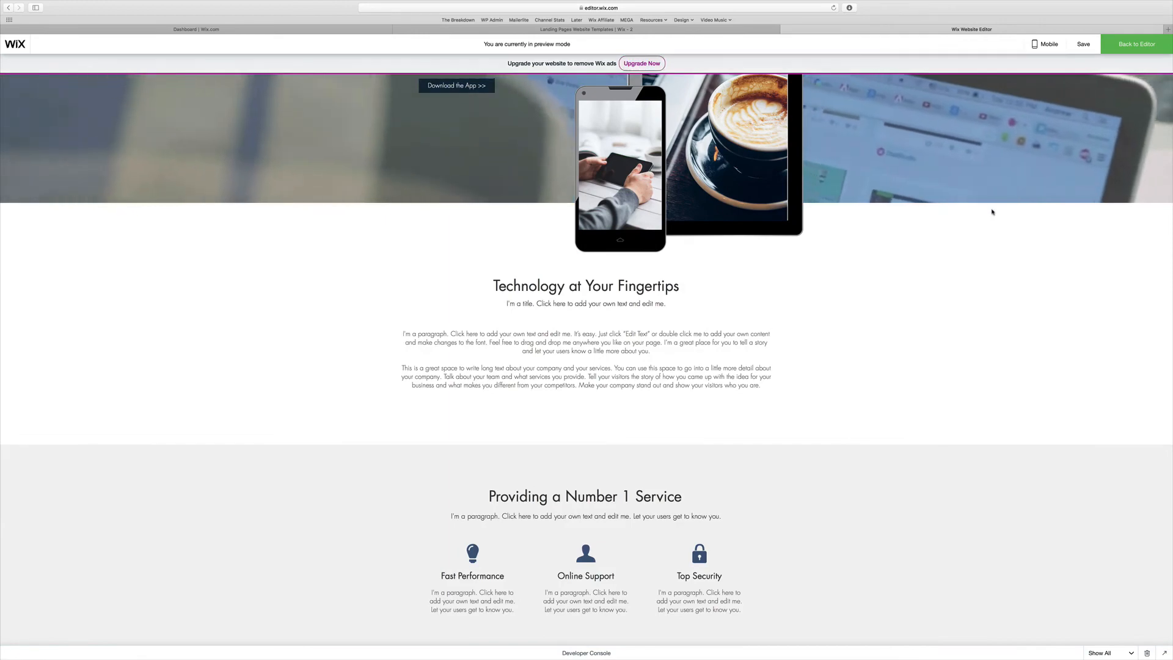
scroll("up", 3)
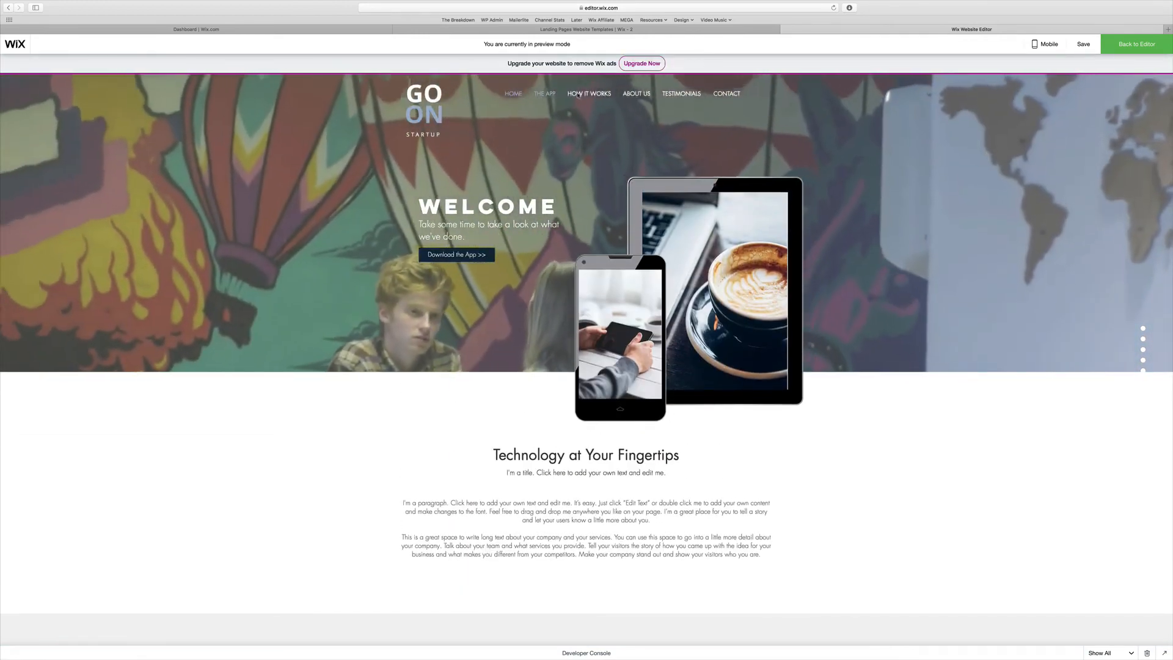
scroll("down", 3)
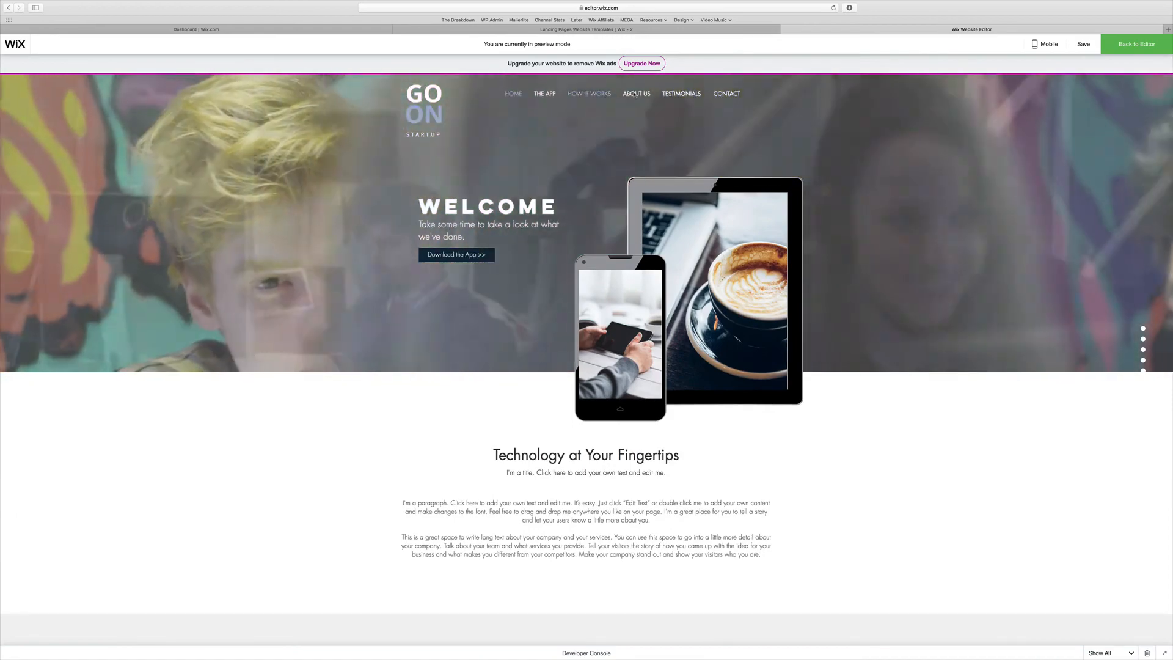
scroll("down", 3)
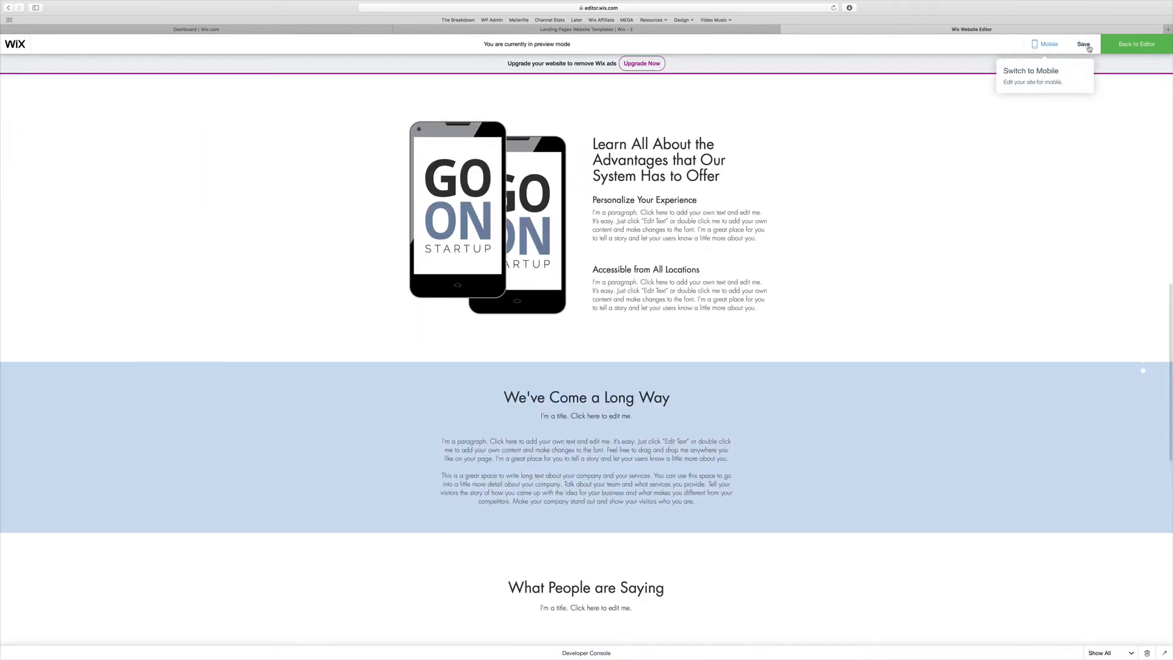
mouse_move(784, 187)
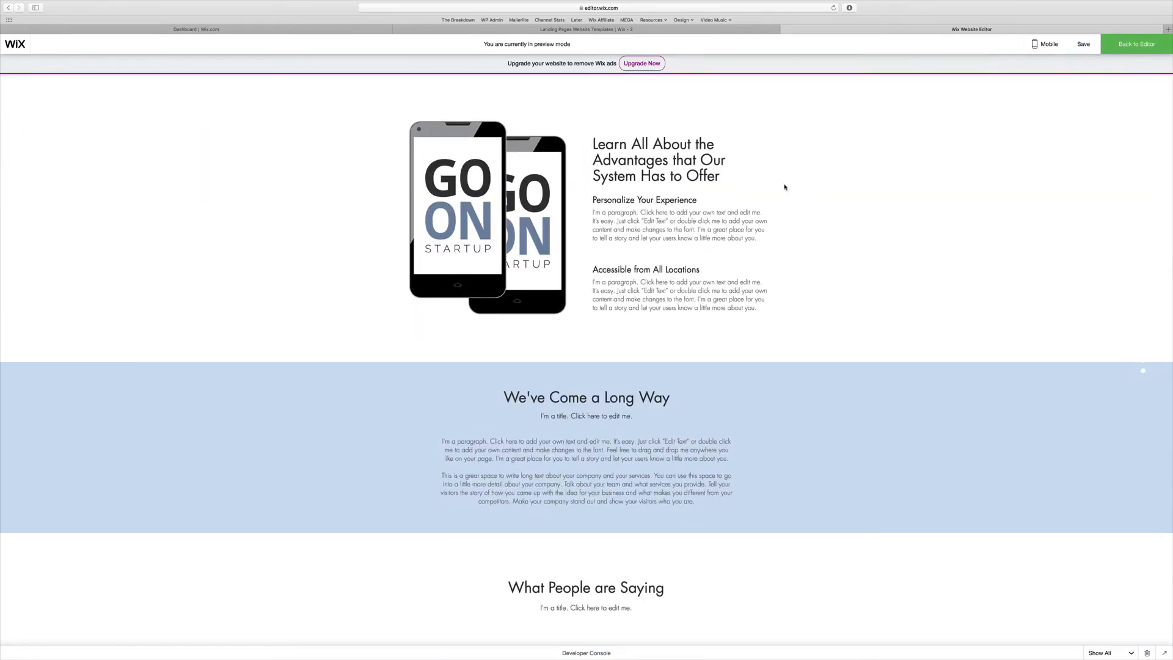
left_click(1135, 44)
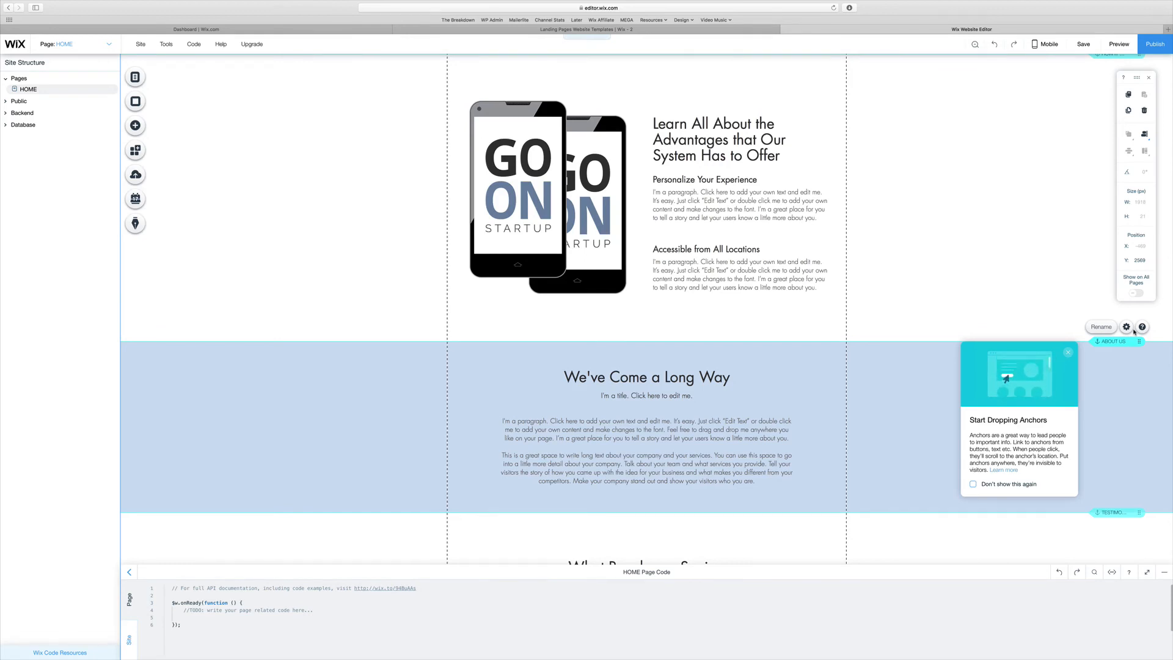
mouse_move(1126, 327)
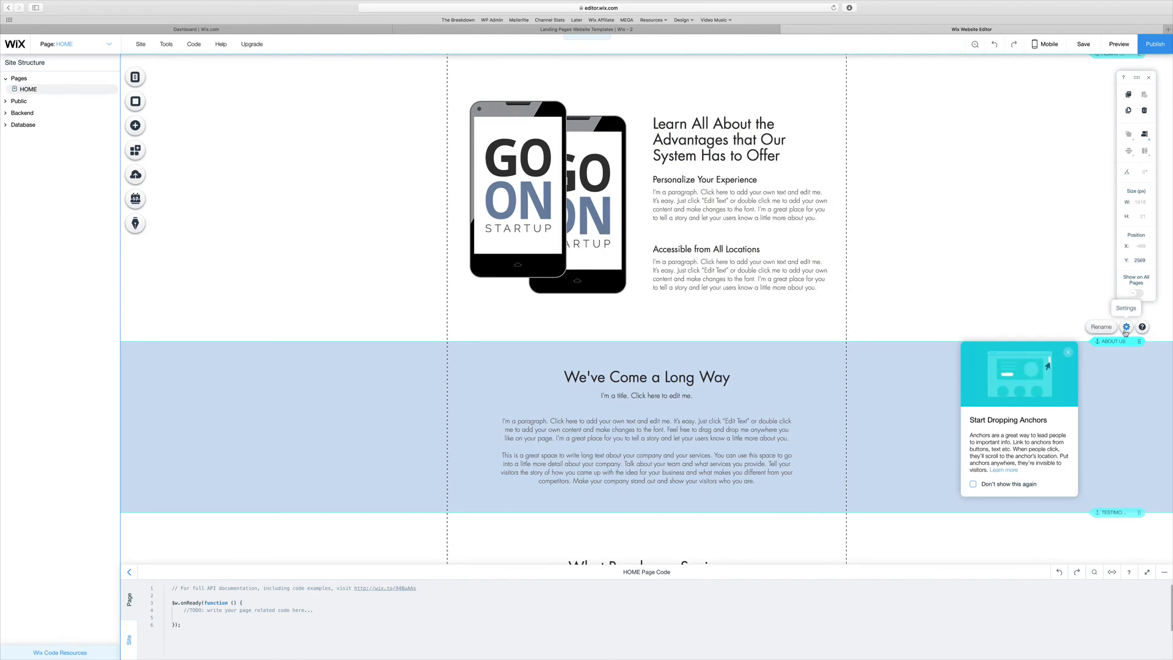
mouse_move(1007, 380)
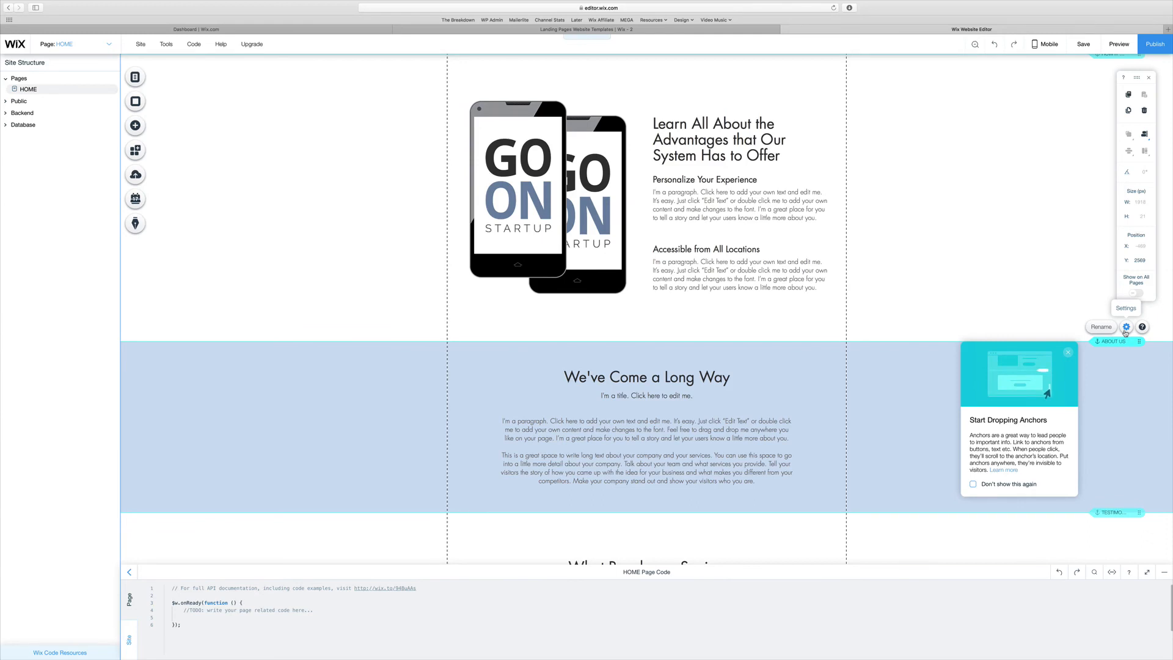
left_click(1126, 327)
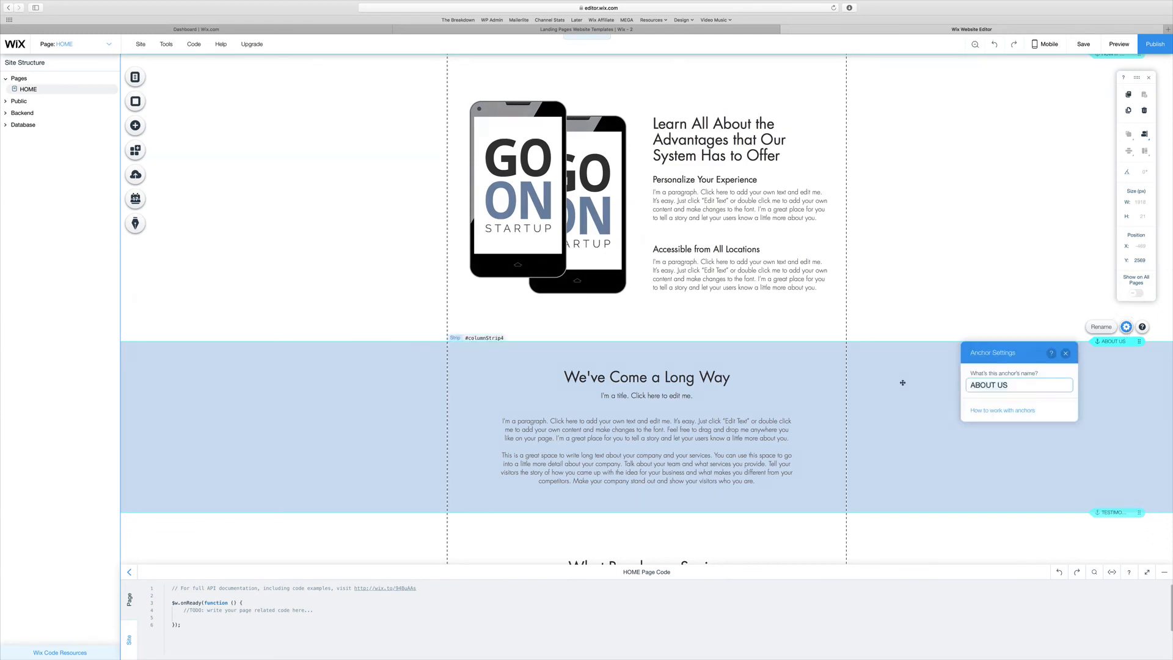
left_click(989, 384)
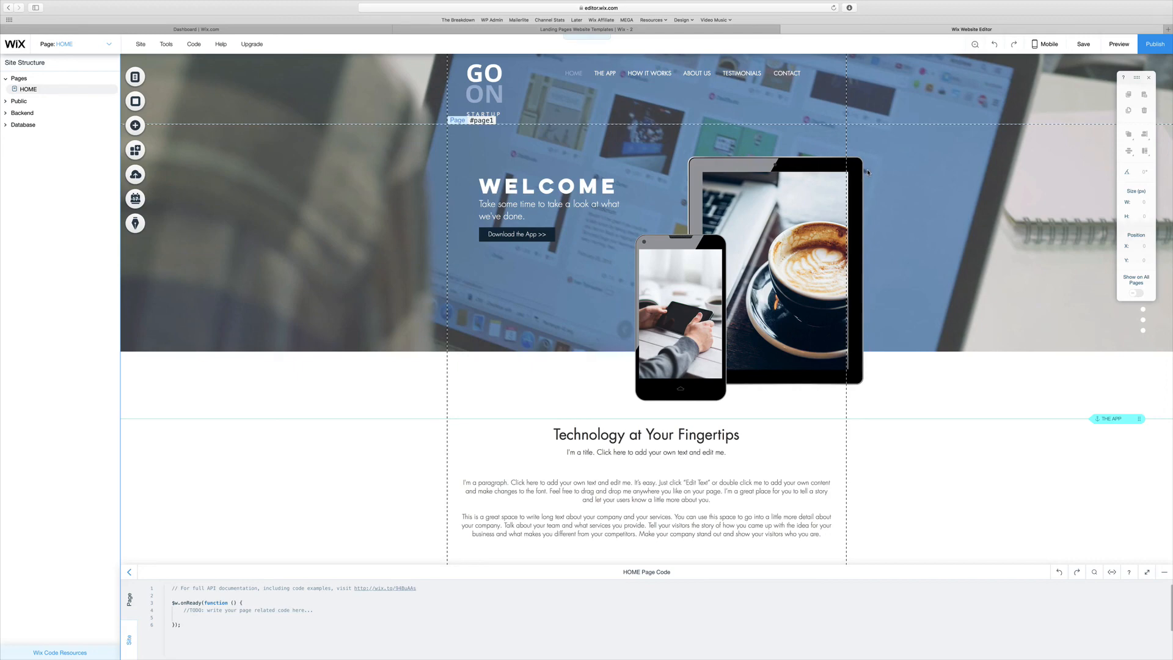
mouse_move(870, 185)
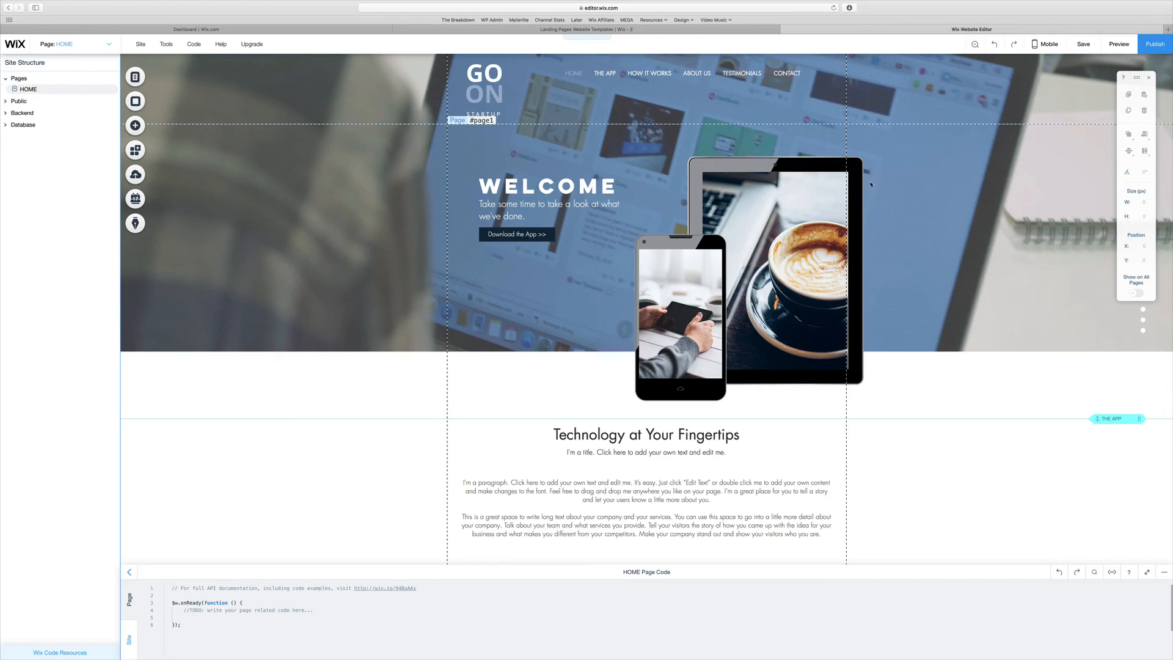